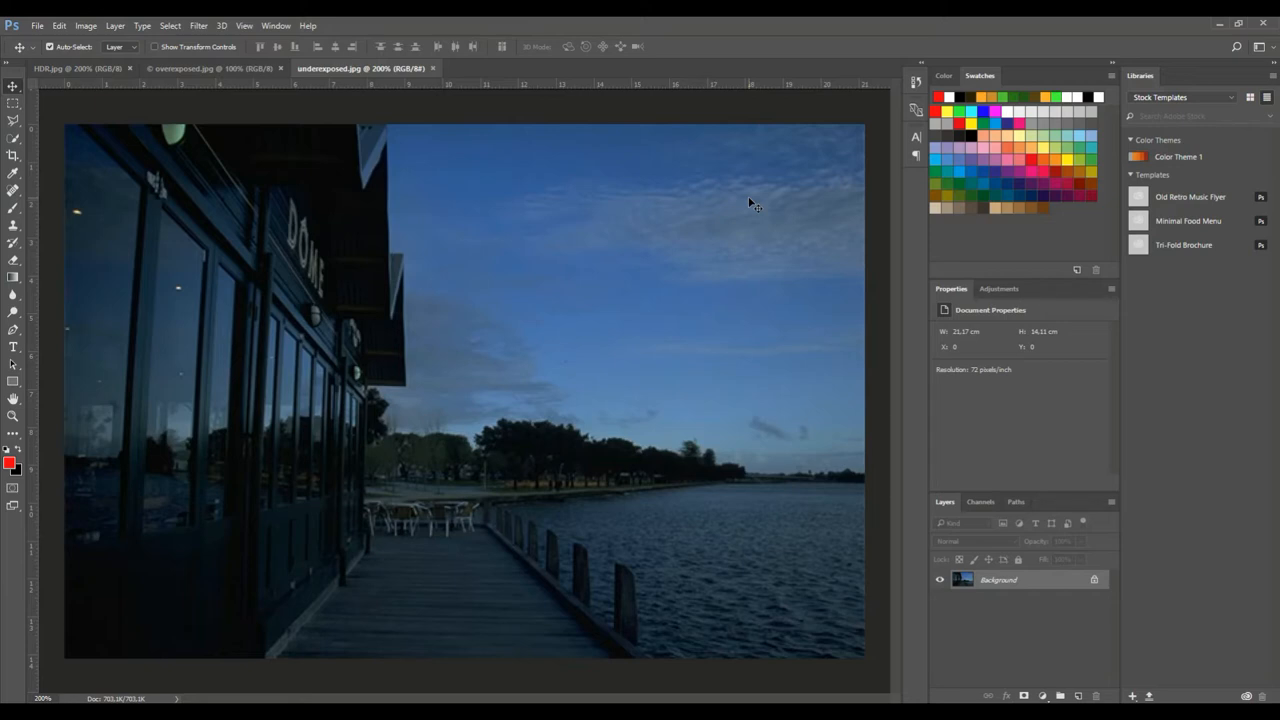
mouse_move(364, 216)
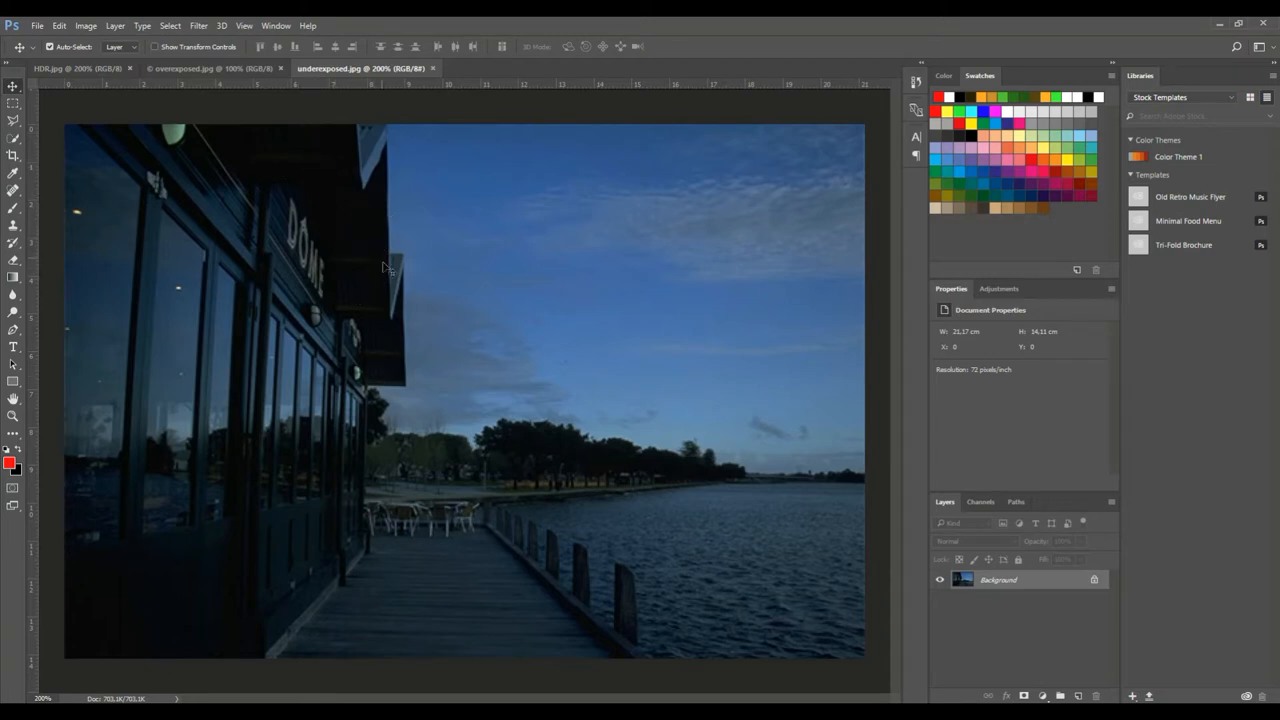
mouse_move(370, 332)
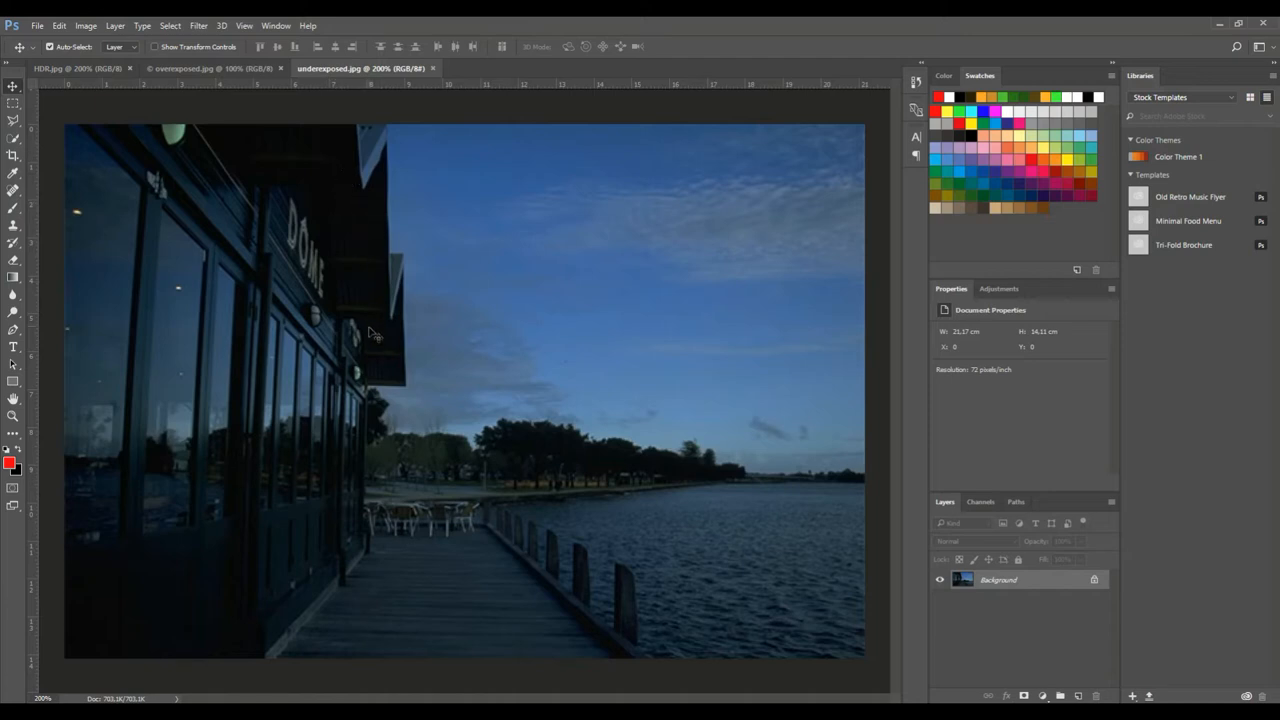
mouse_move(384, 302)
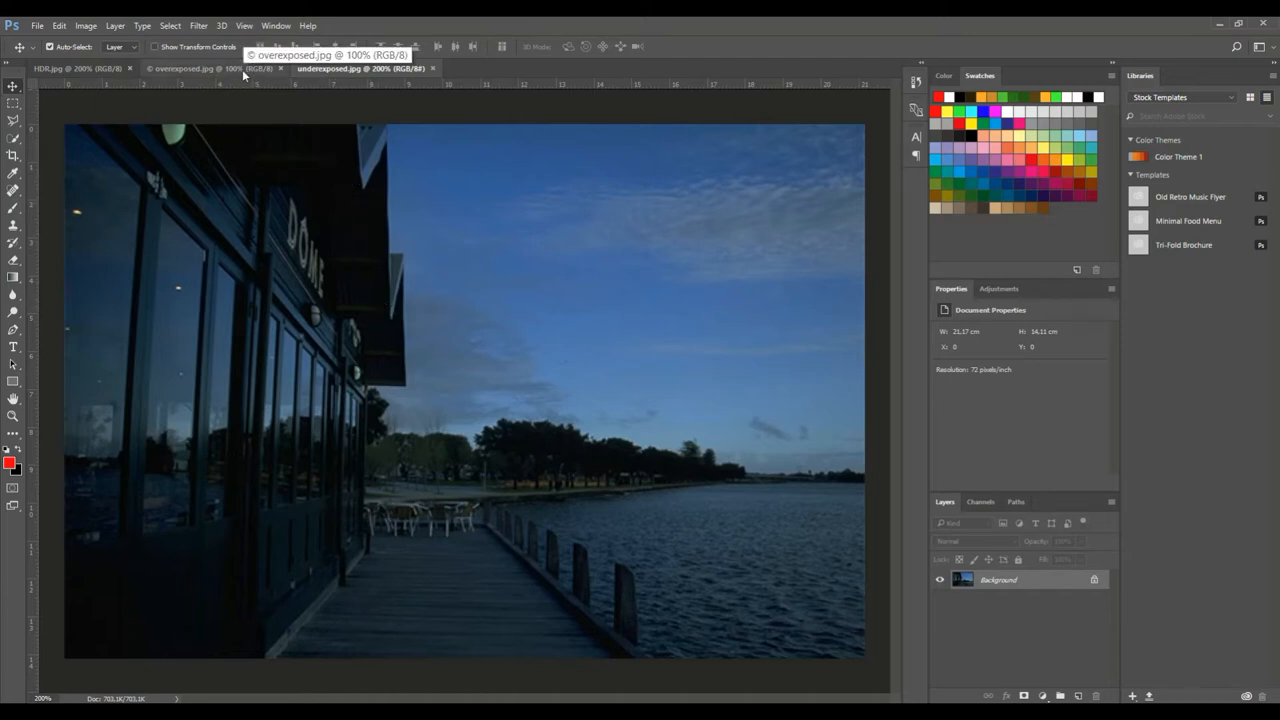
View the overexposed church photo, then the finished HDR bridge example image.
click(200, 68)
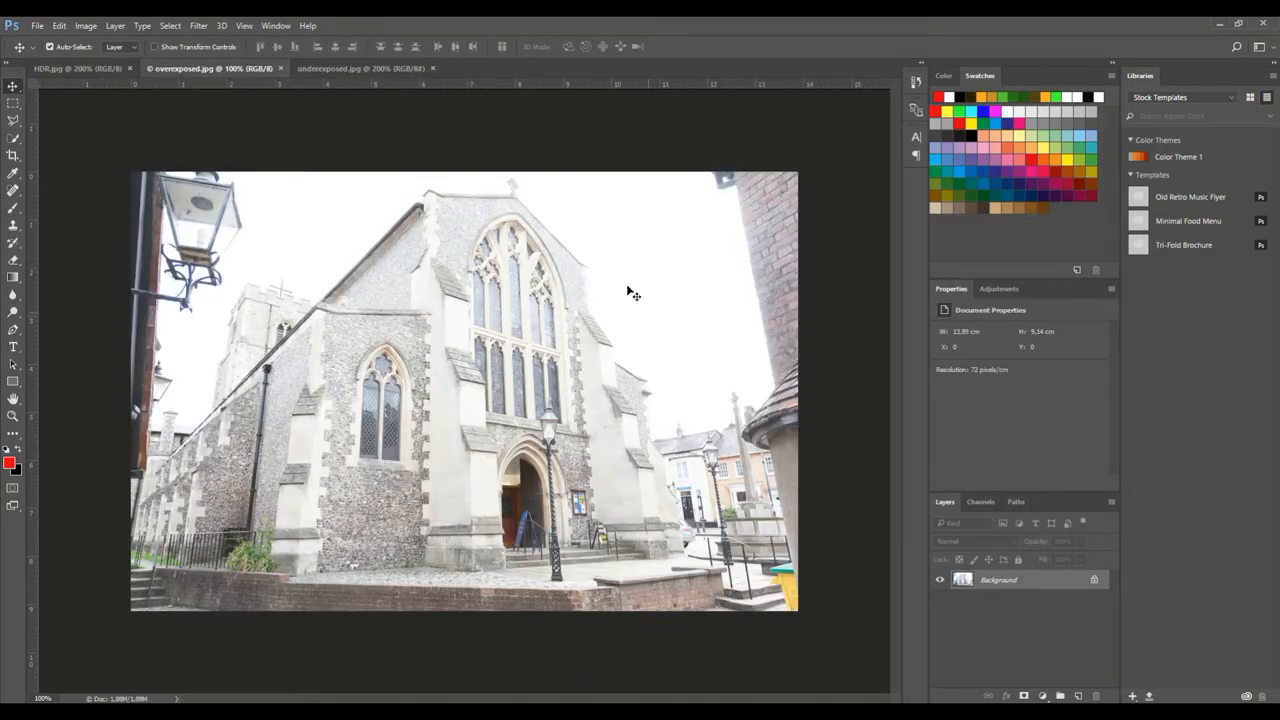
mouse_move(724, 386)
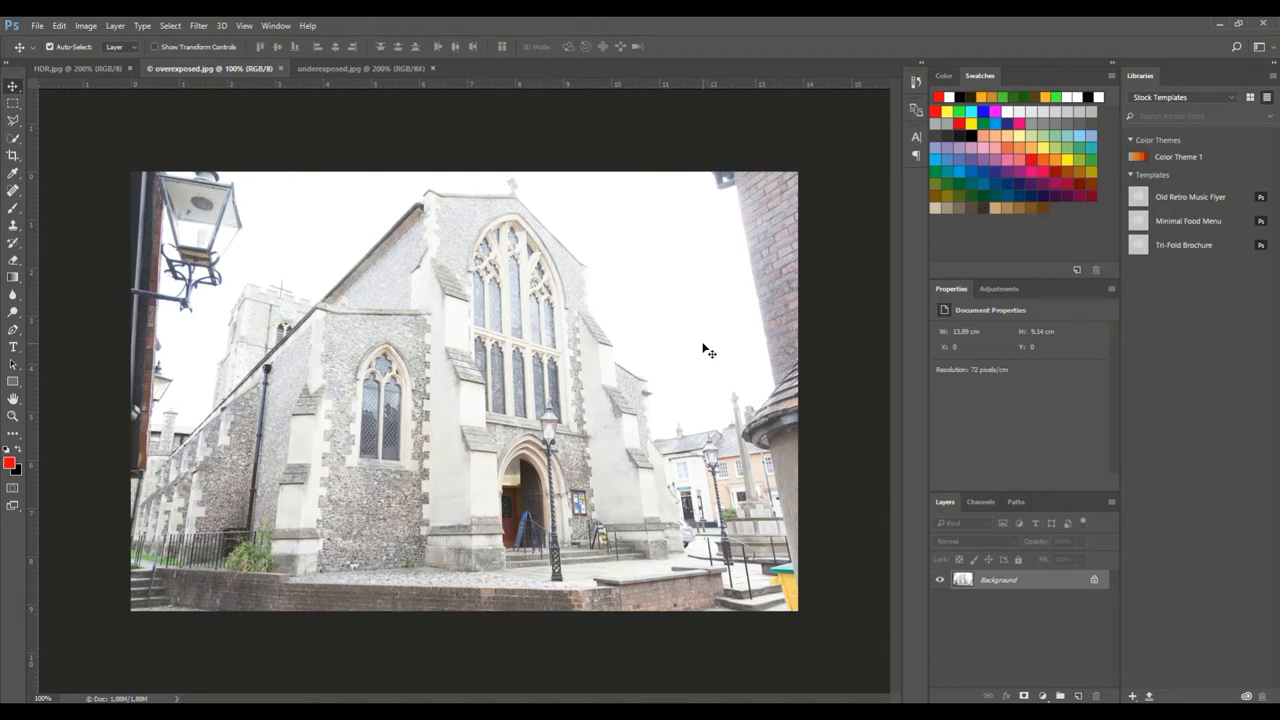
mouse_move(684, 388)
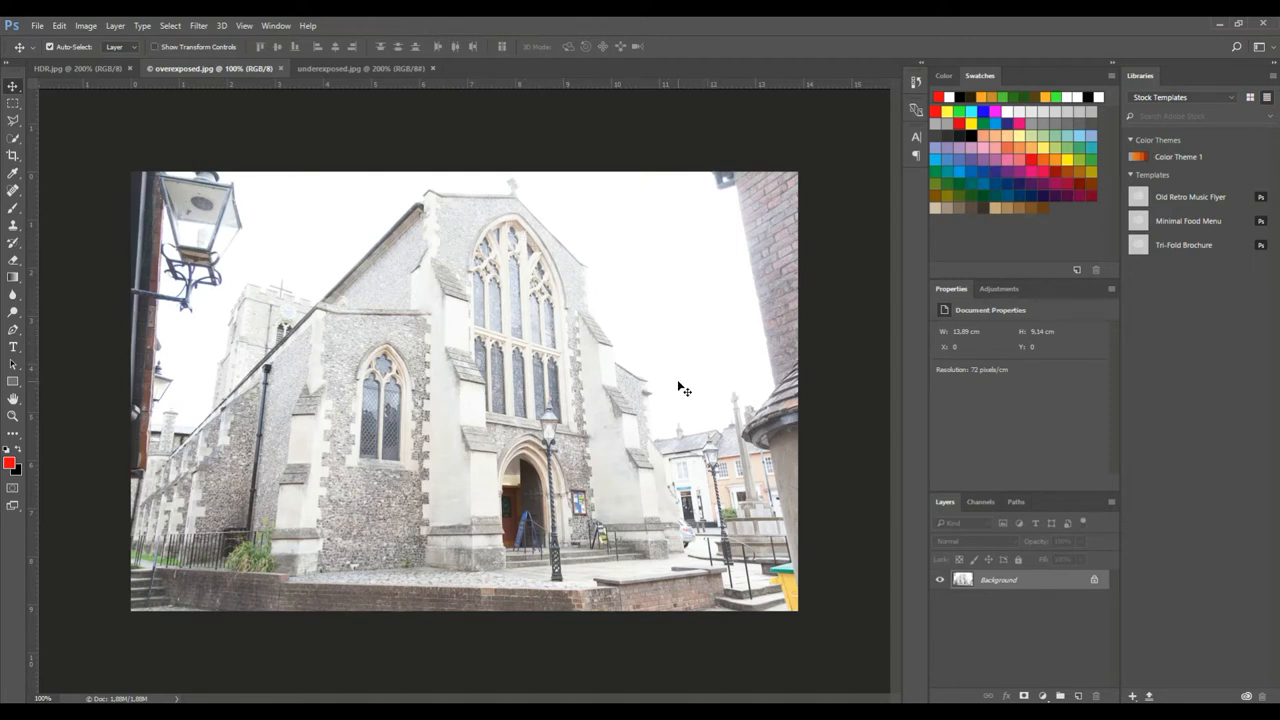
mouse_move(682, 356)
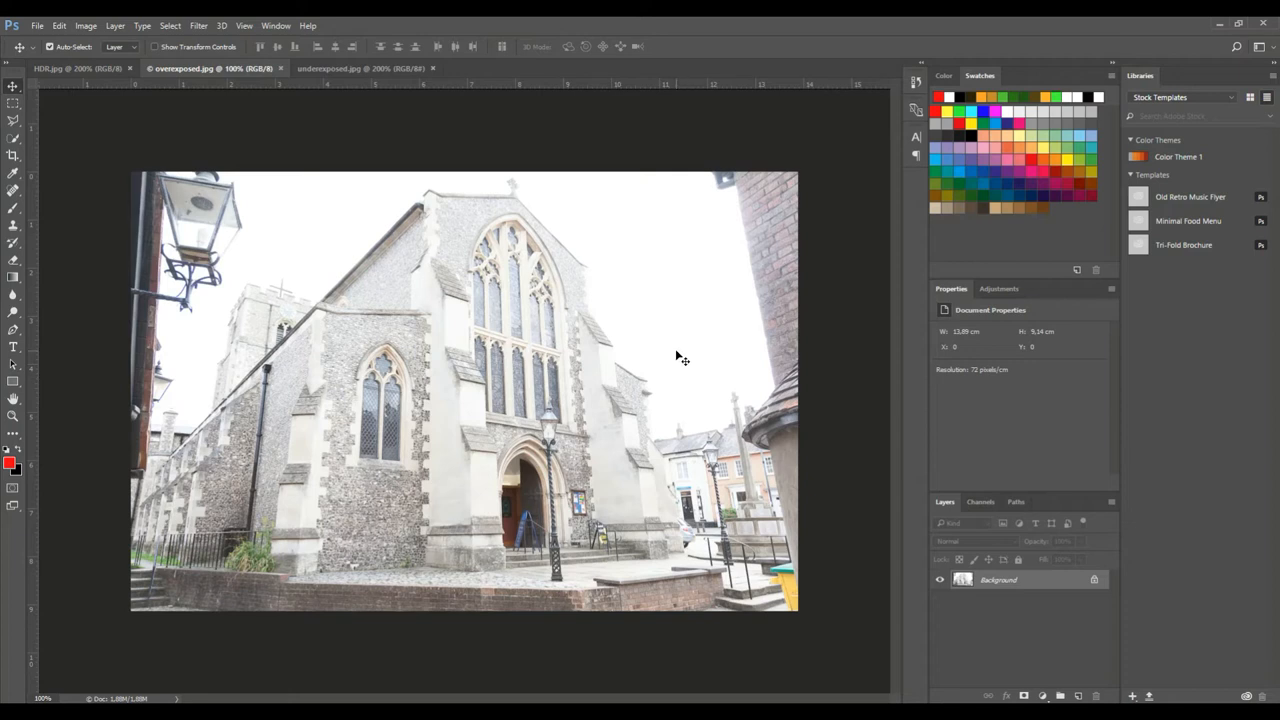
mouse_move(112, 206)
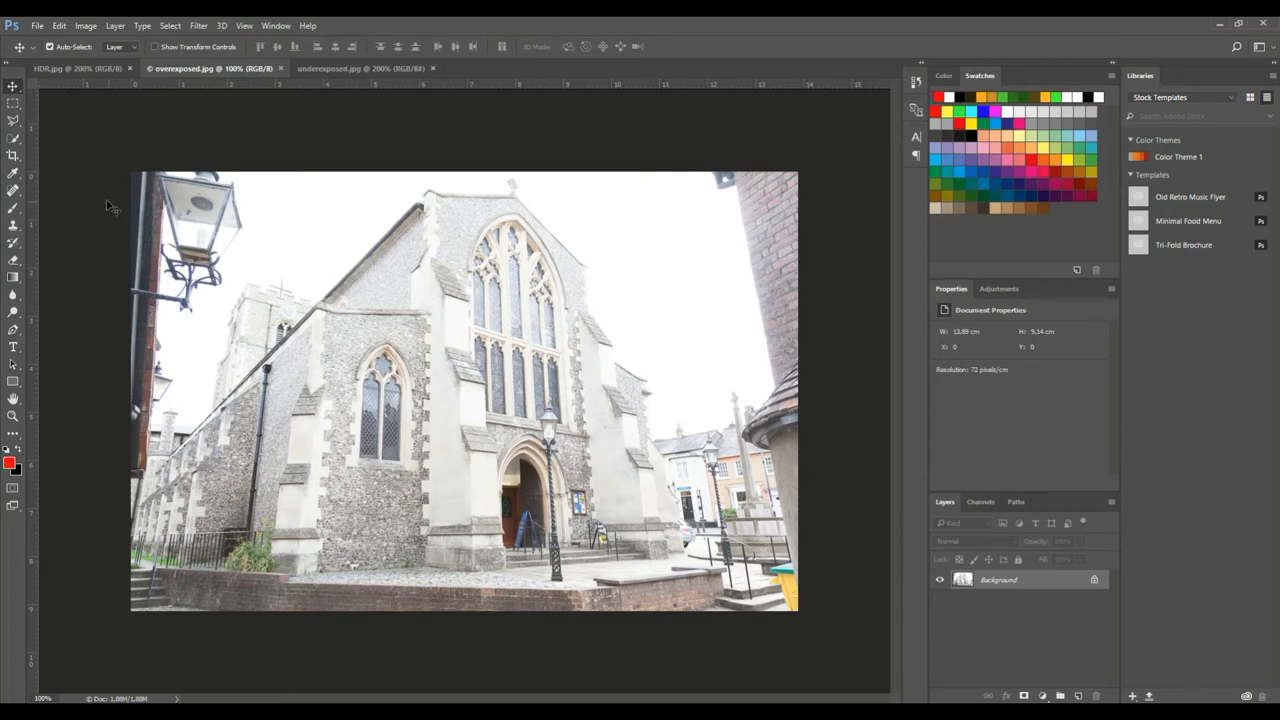
click(76, 68)
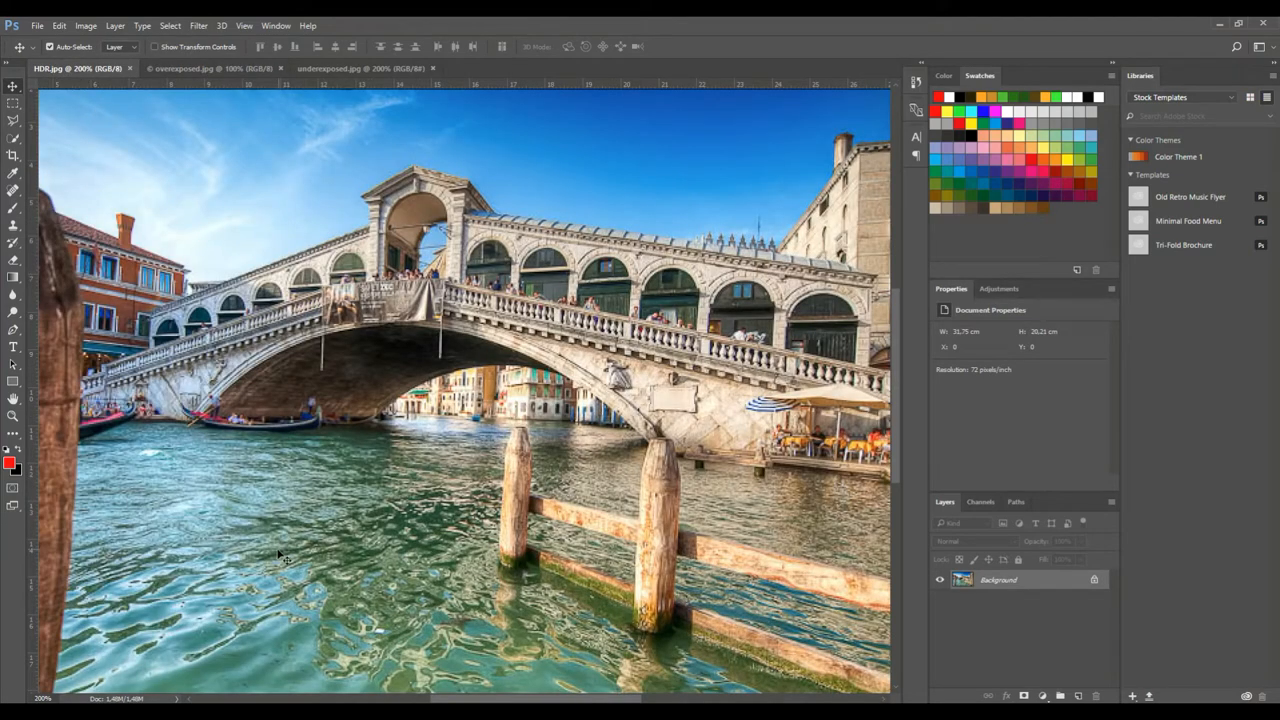
mouse_move(262, 592)
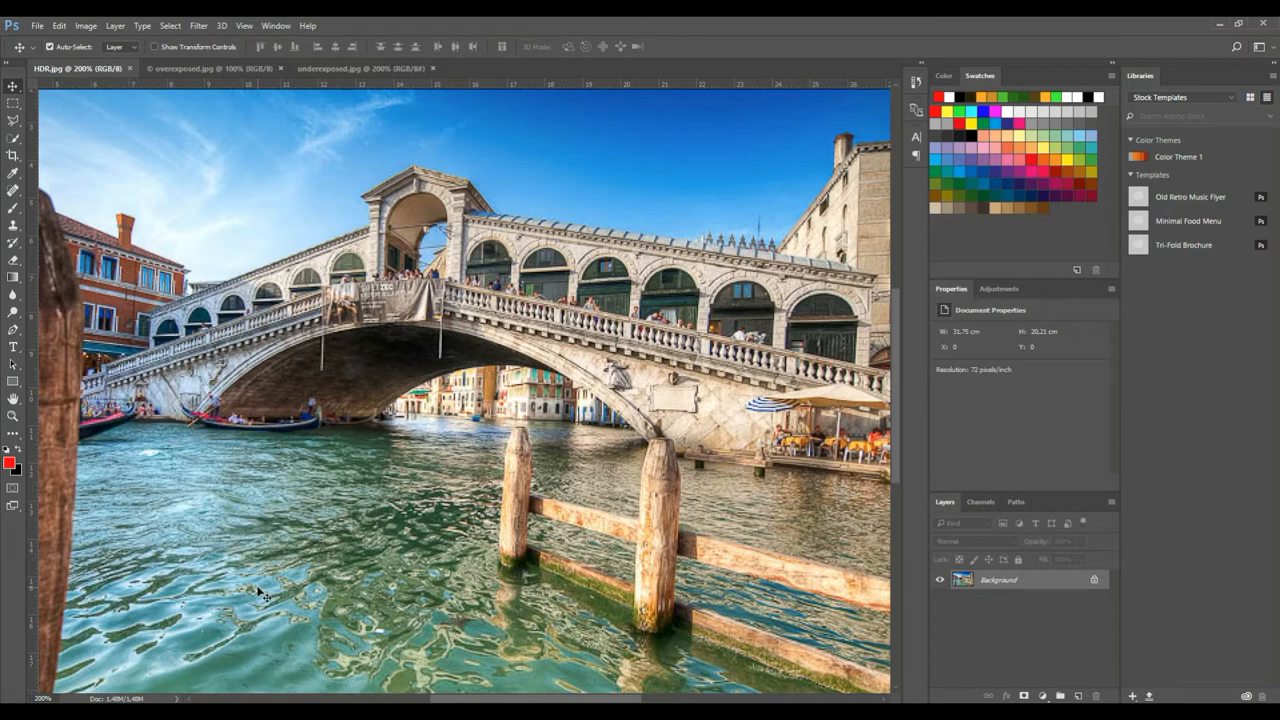
mouse_move(480, 360)
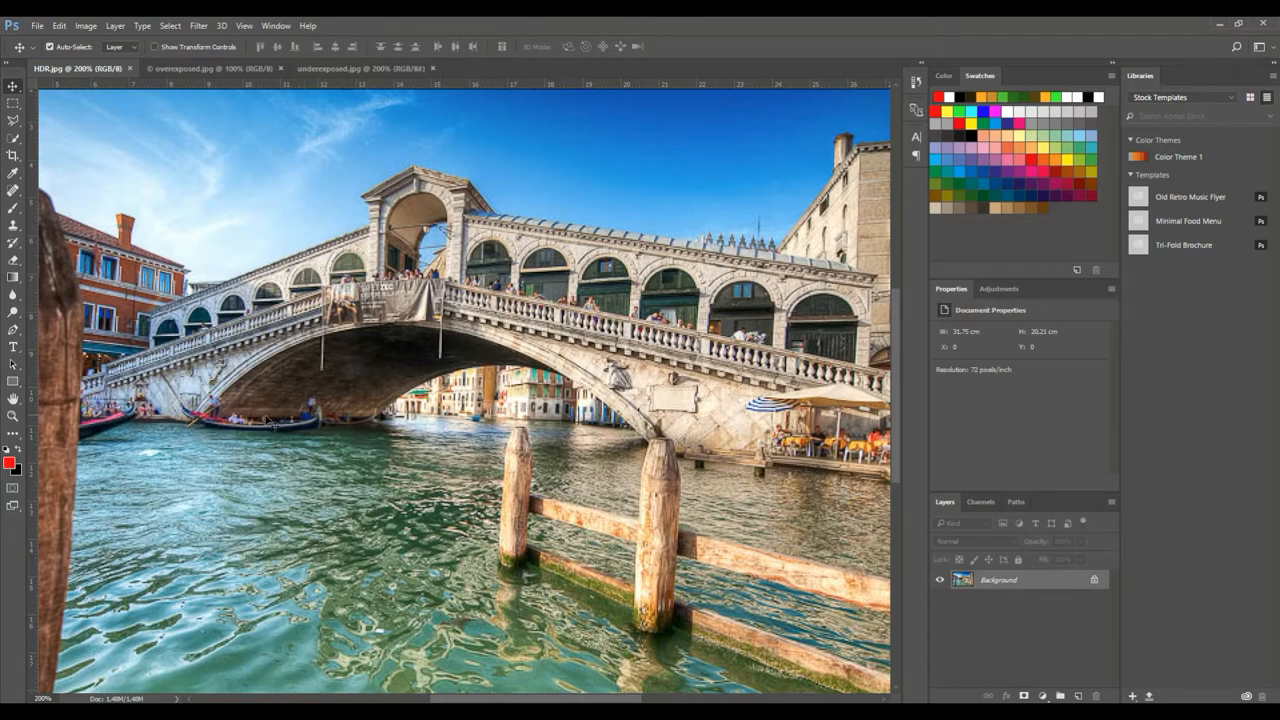
mouse_move(158, 180)
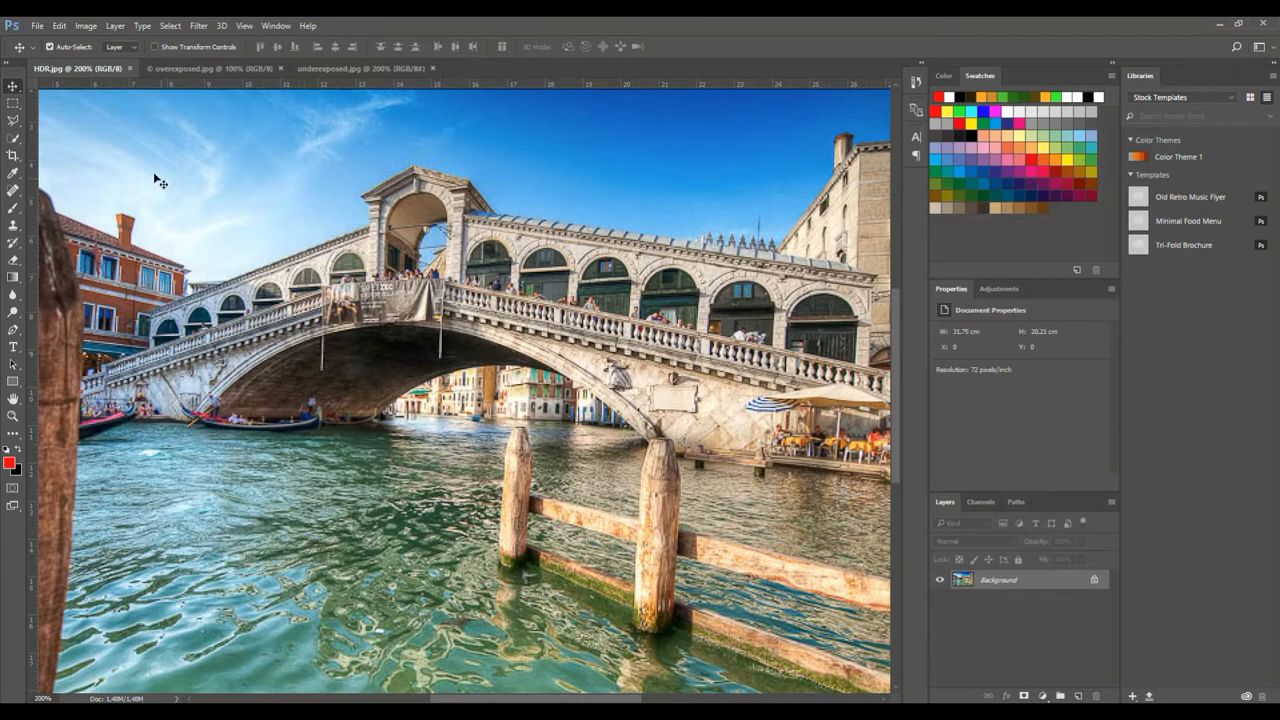
mouse_move(162, 244)
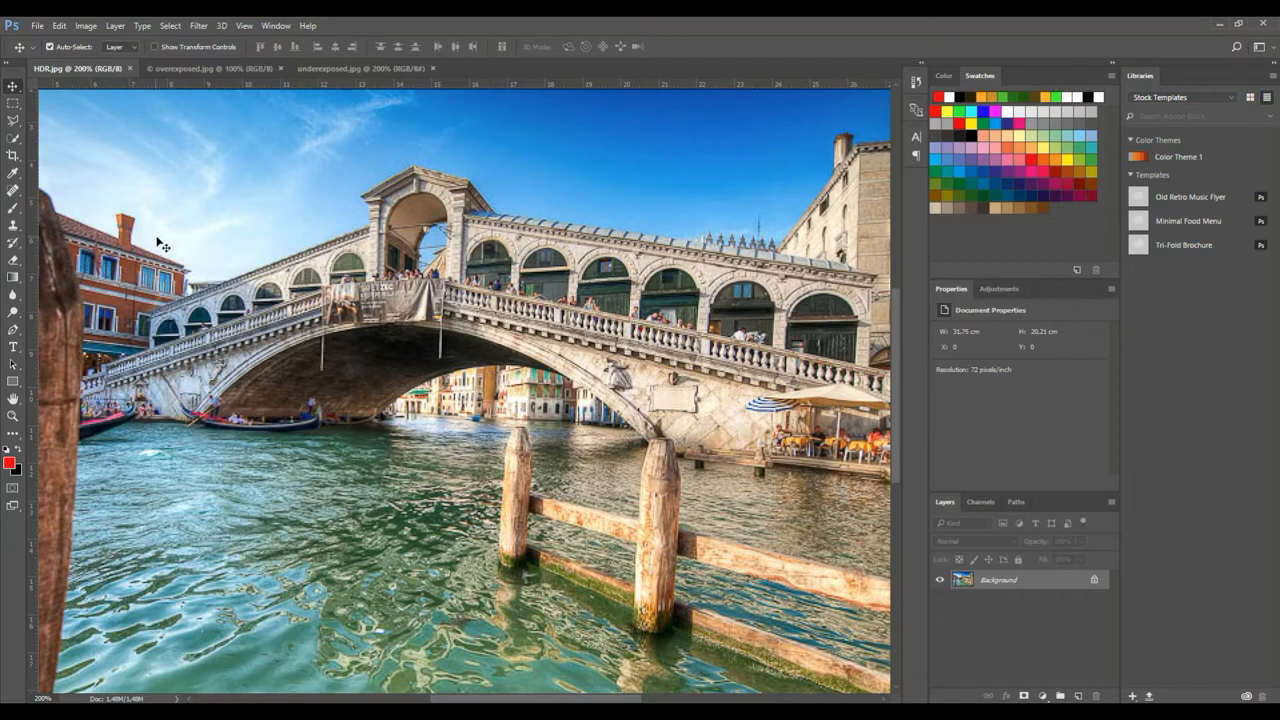
mouse_move(270, 482)
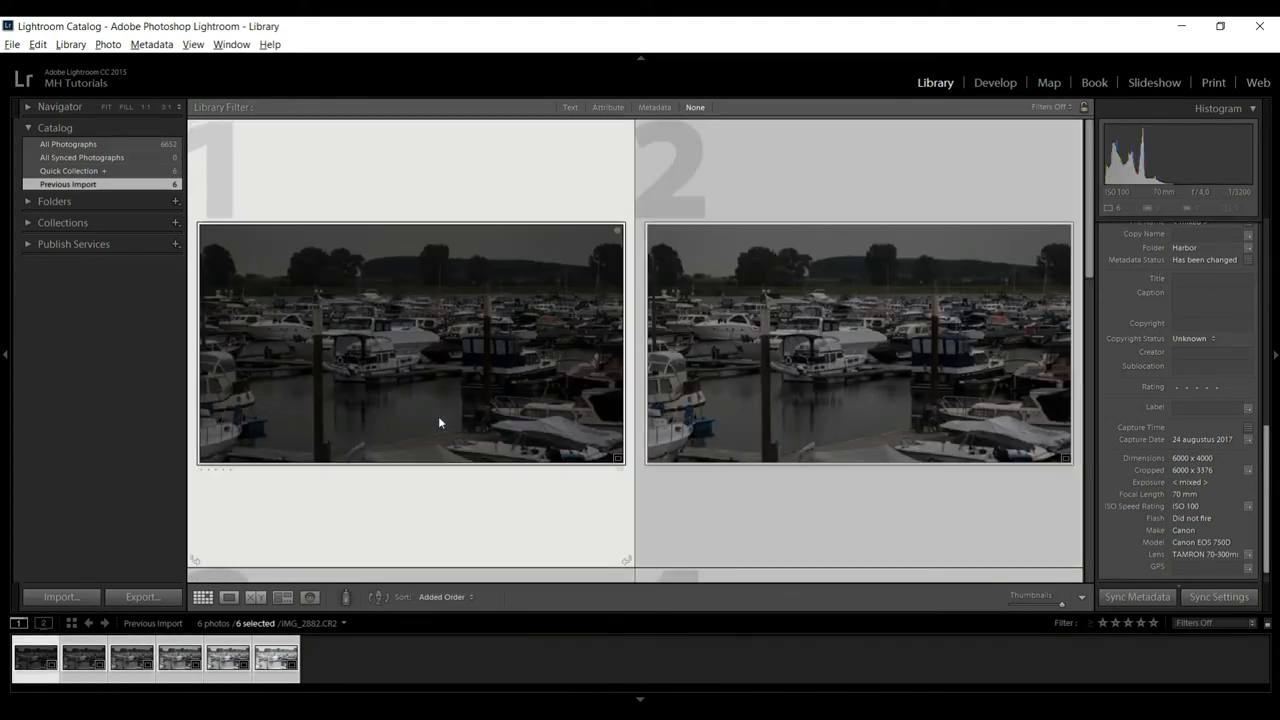
mouse_move(438, 422)
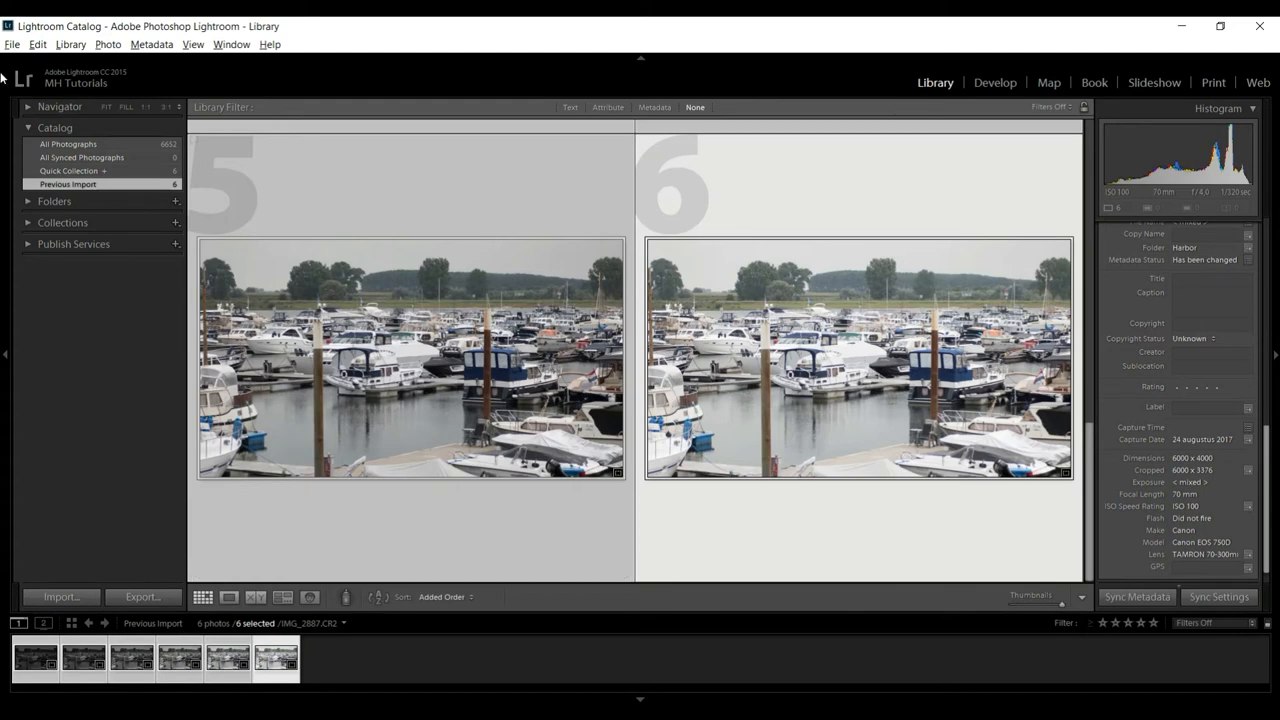
Select the six bracketed harbor exposures in the Library filmstrip.
click(36, 44)
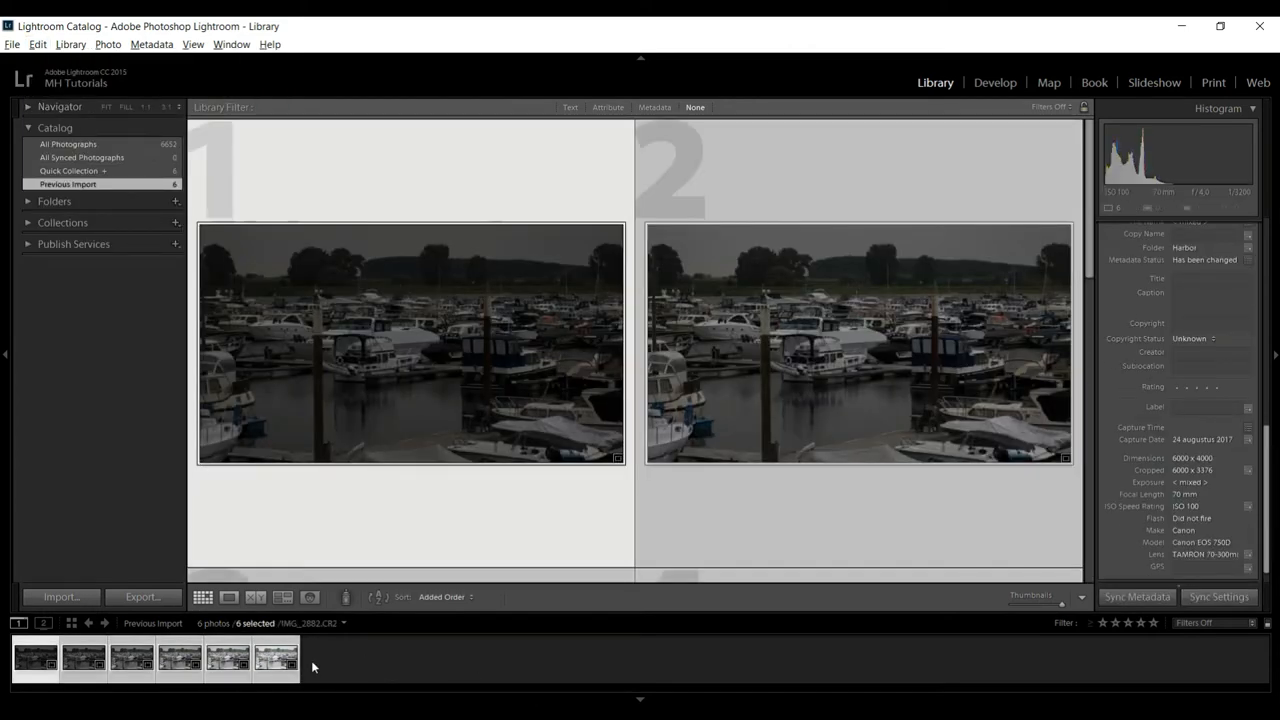
Start Photo Merge > HDR on the selected harbor exposures from the context menu.
right_click(410, 344)
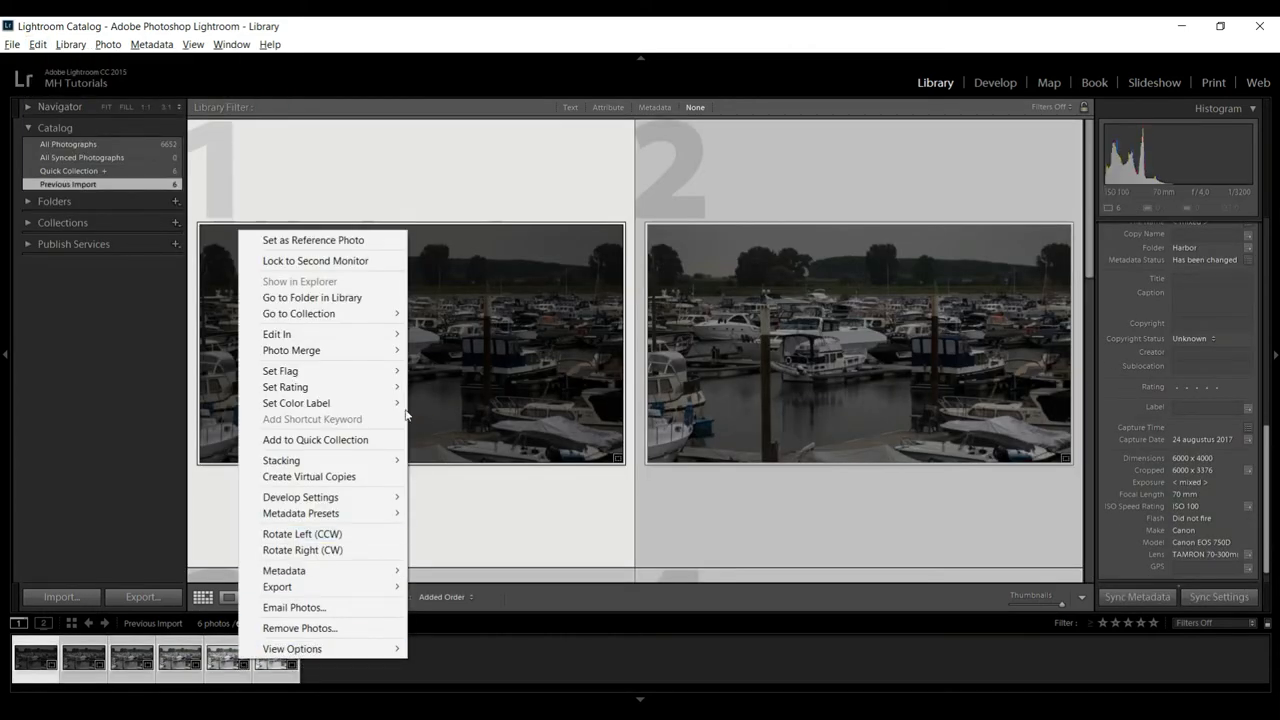
mouse_move(292, 350)
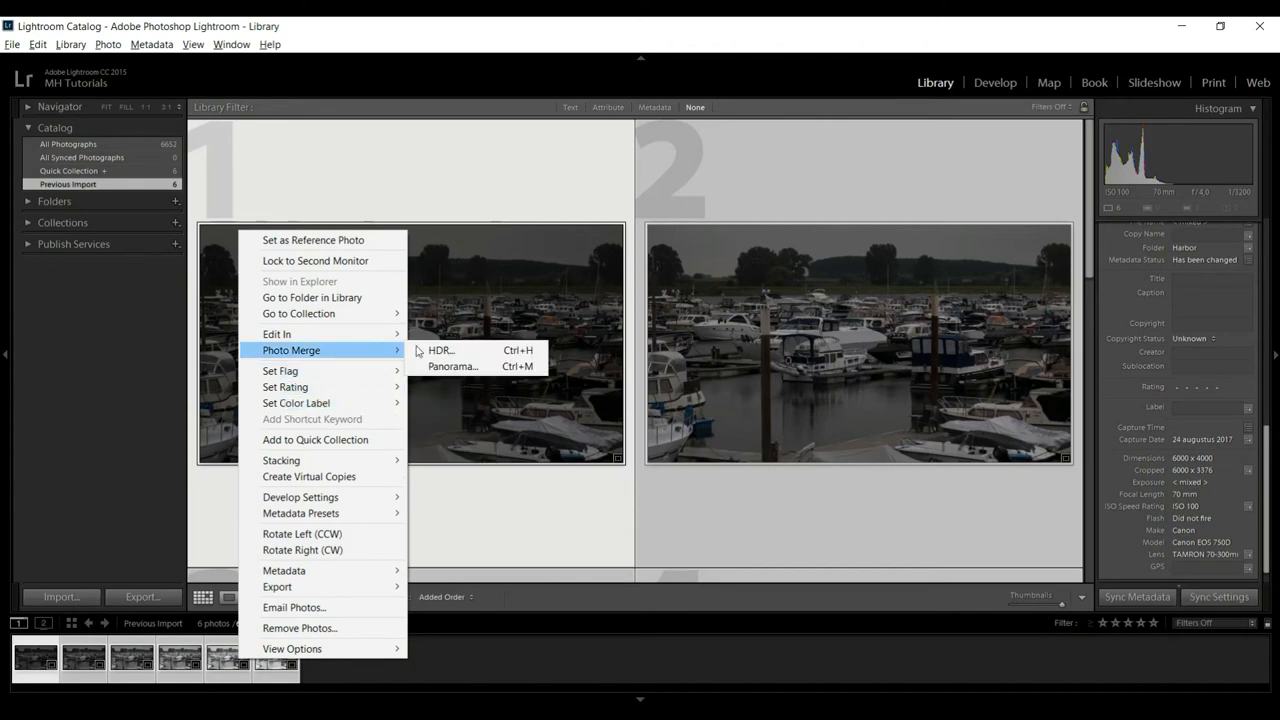
mouse_move(440, 350)
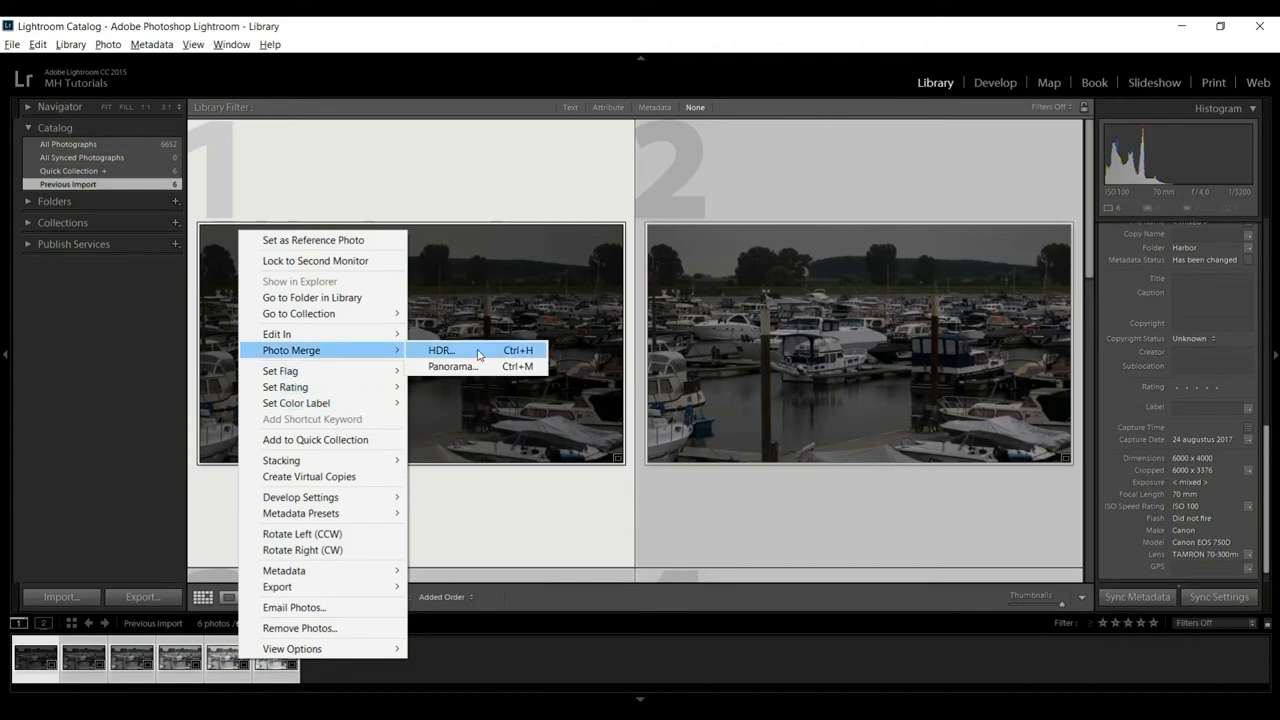
click(440, 350)
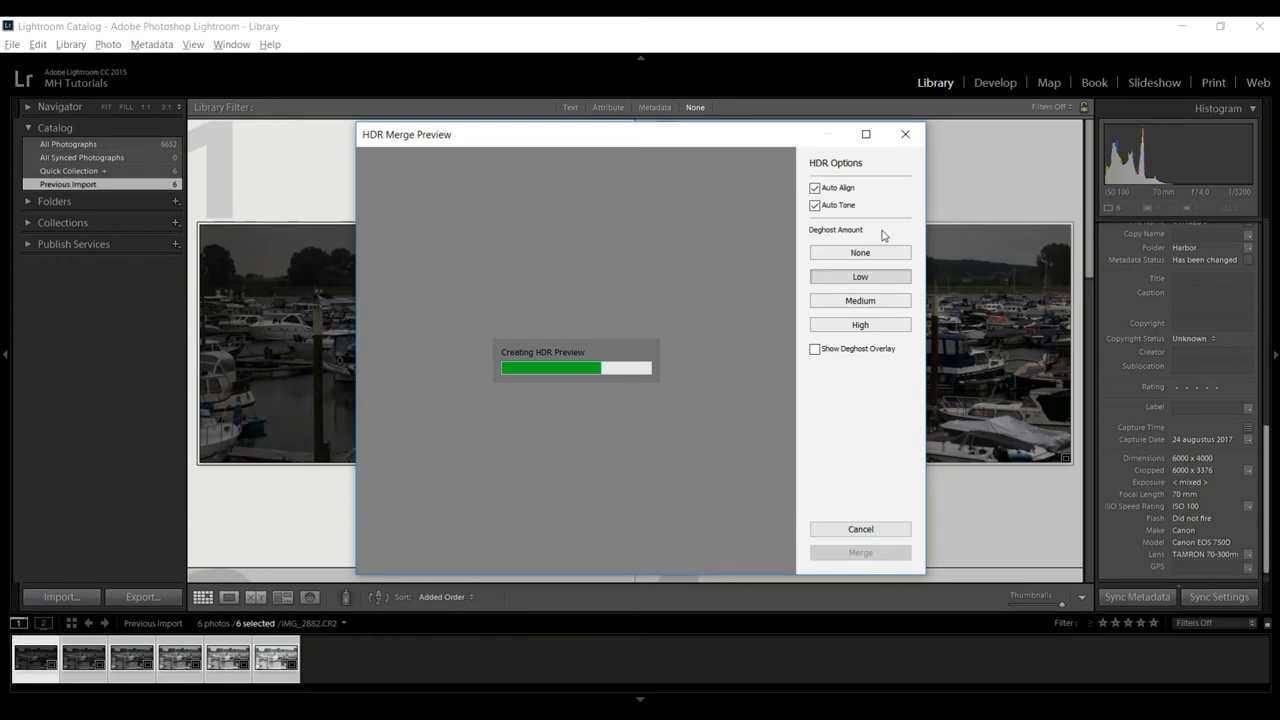
mouse_move(892, 300)
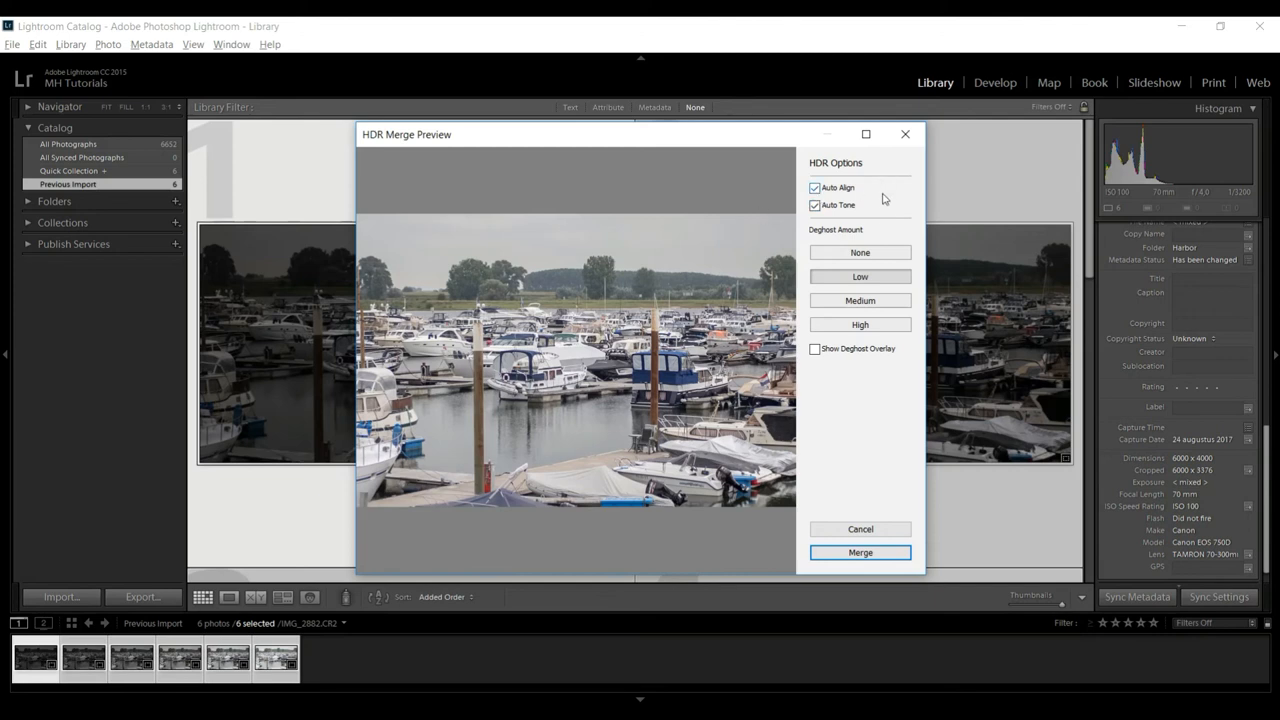
Switch off Auto Tone, keep Auto Align, and merge the shots into one HDR.
click(816, 204)
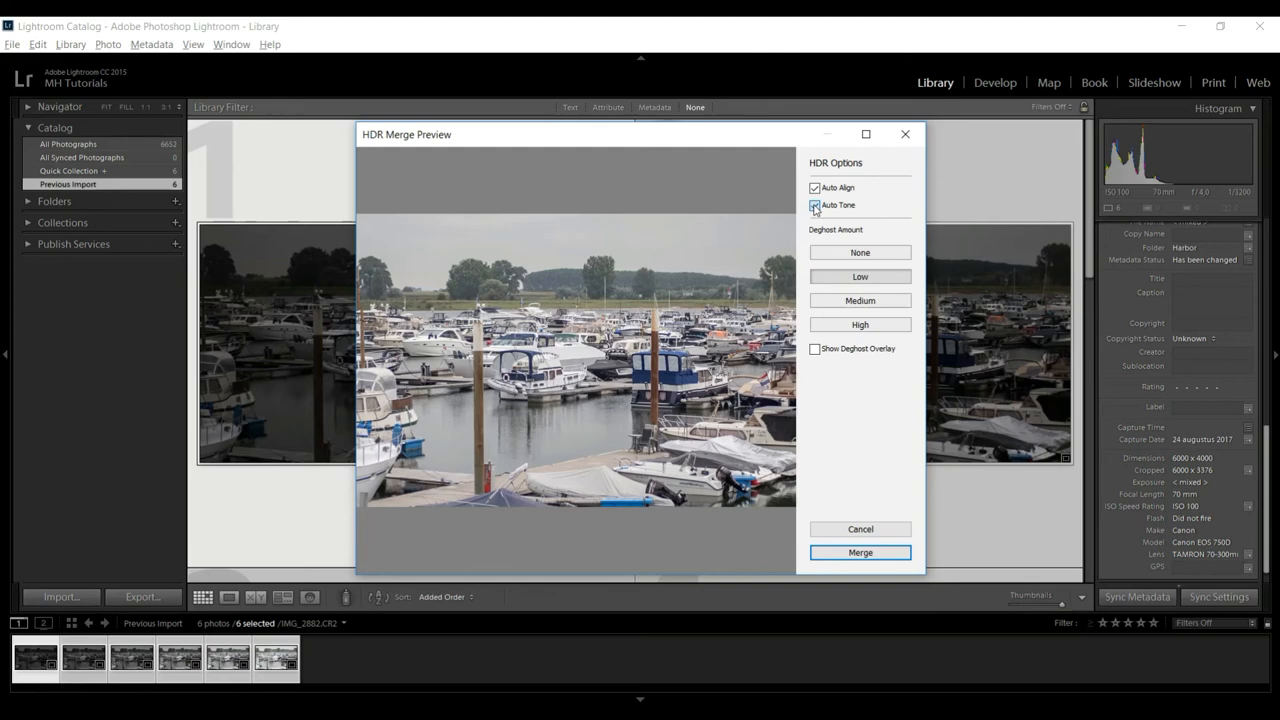
click(816, 204)
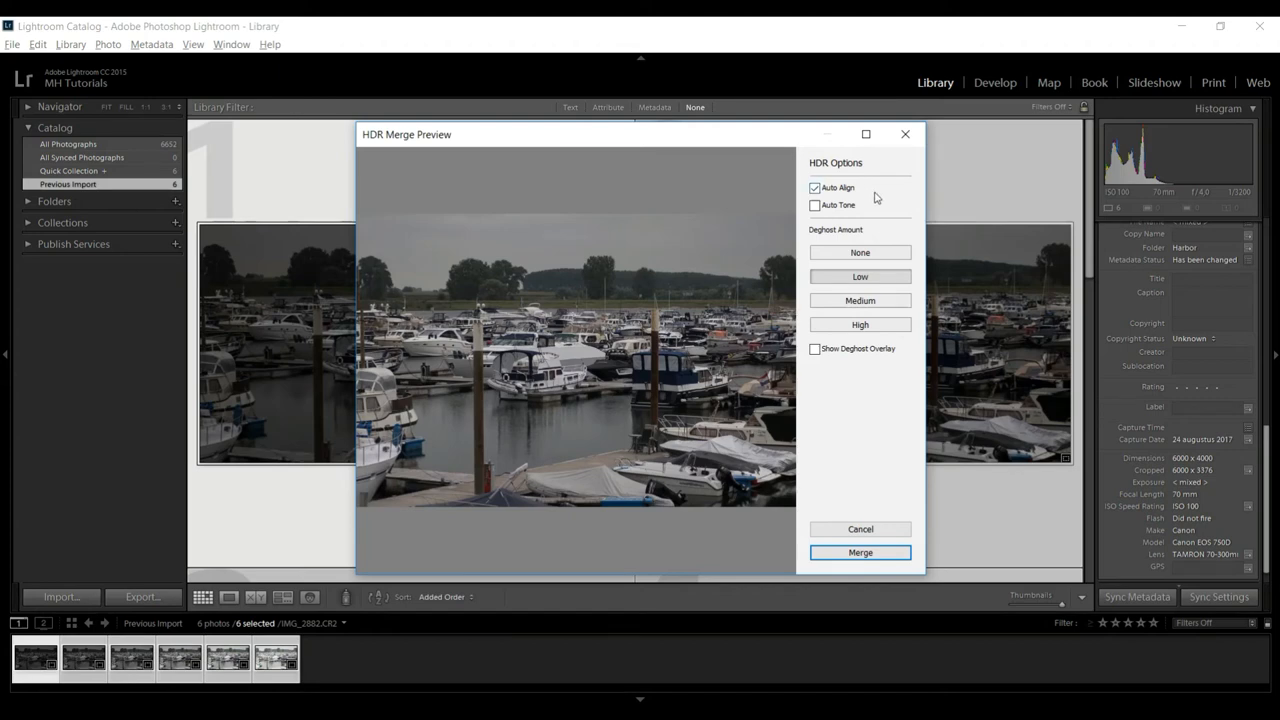
mouse_move(948, 544)
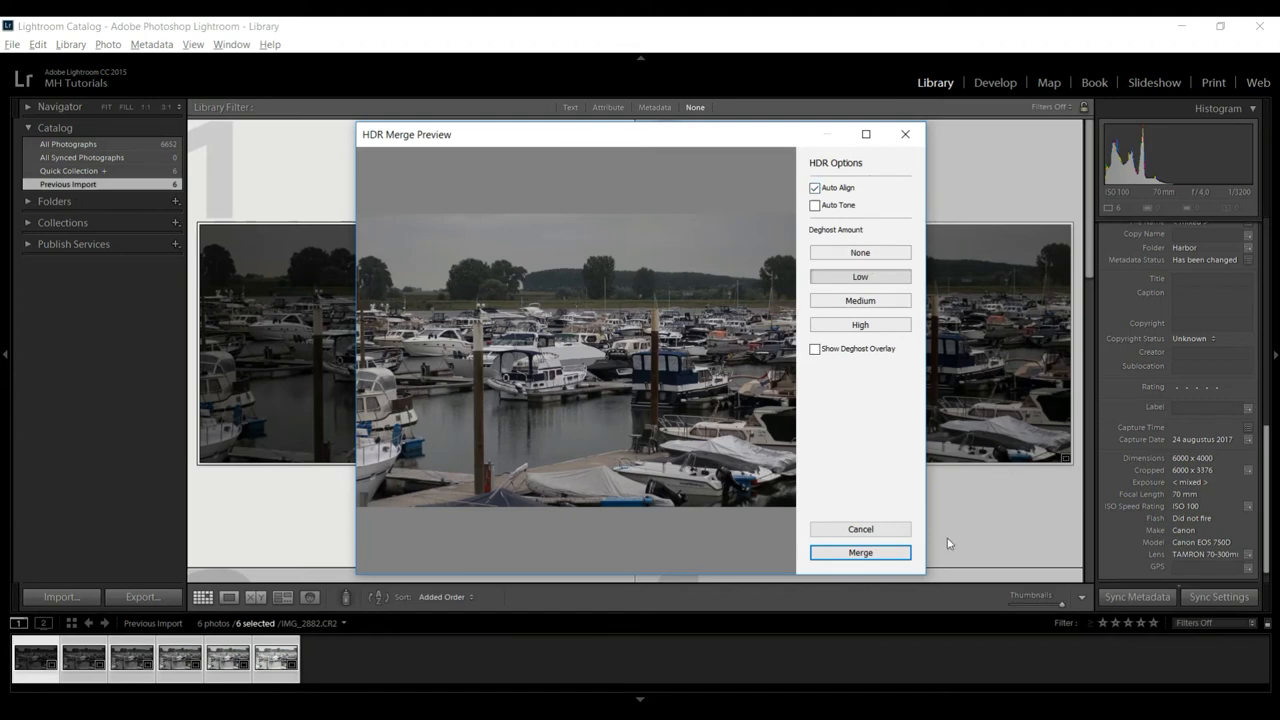
click(860, 552)
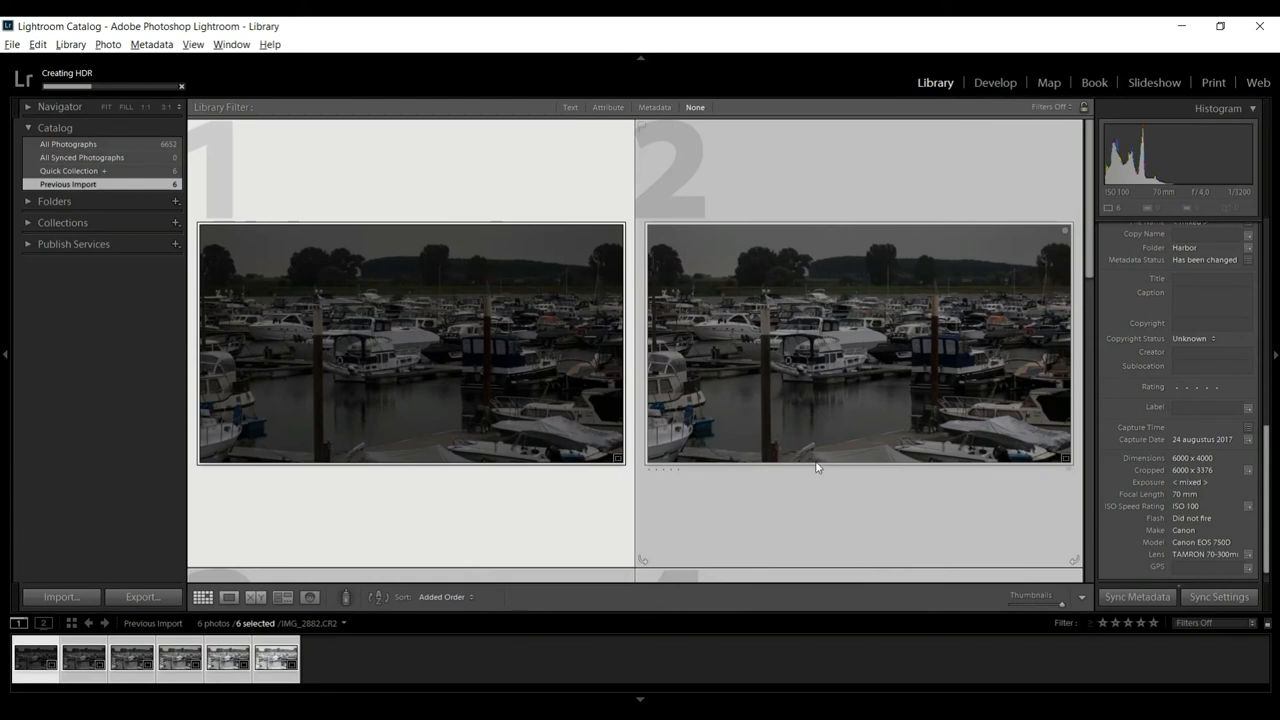
mouse_move(816, 468)
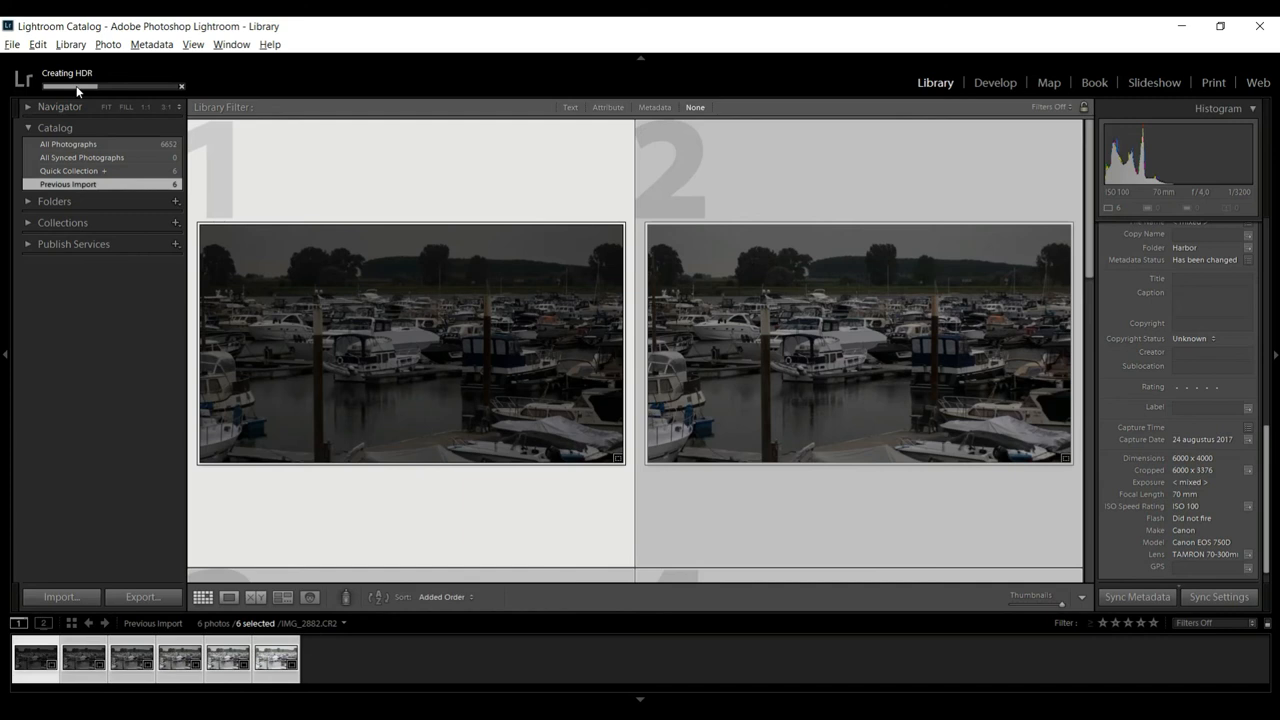
mouse_move(30, 436)
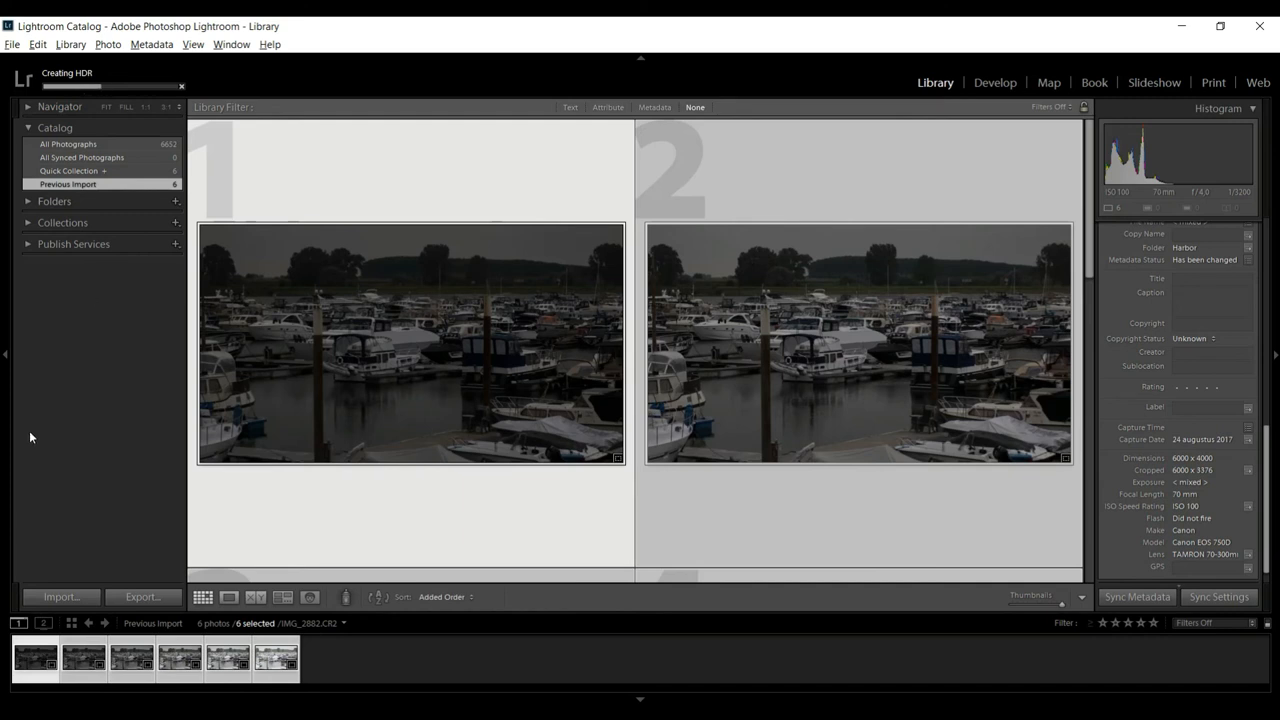
mouse_move(380, 672)
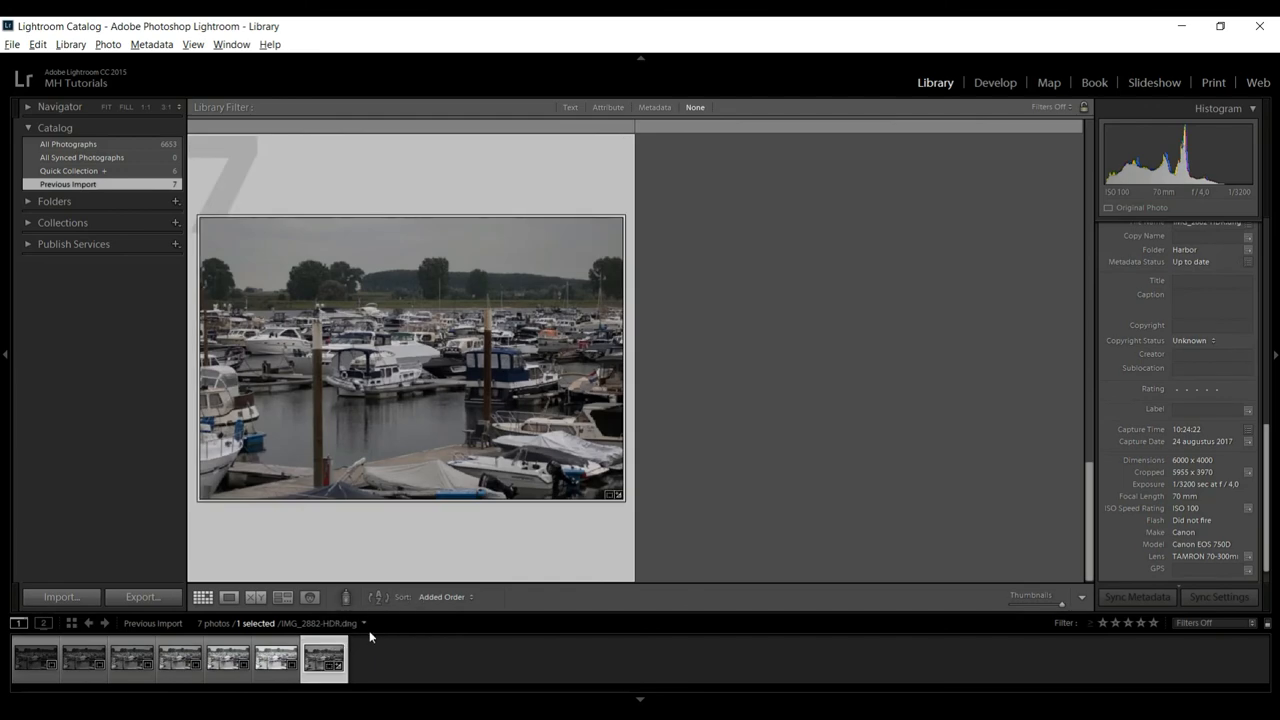
Open the merged HDR DNG from the filmstrip for developing.
click(996, 82)
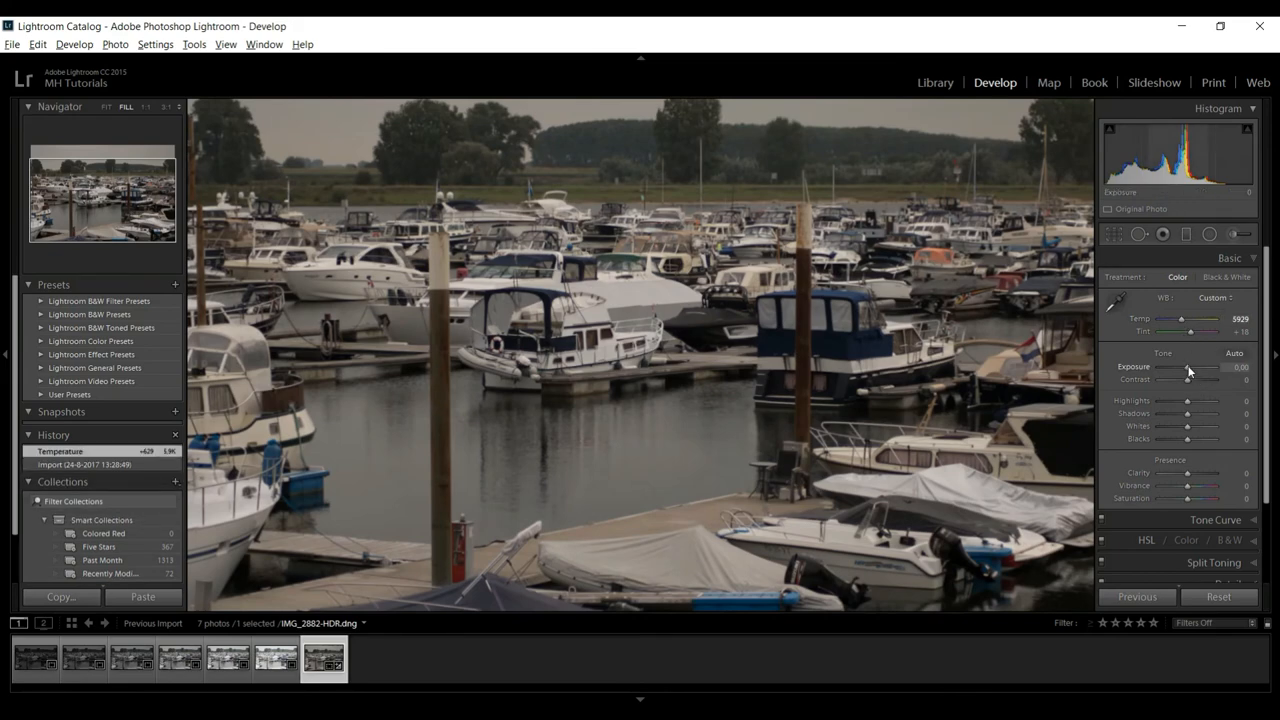
Raise Exposure, pull Highlights down and lift Whites on the harbor HDR.
drag(1184, 368, 1204, 368)
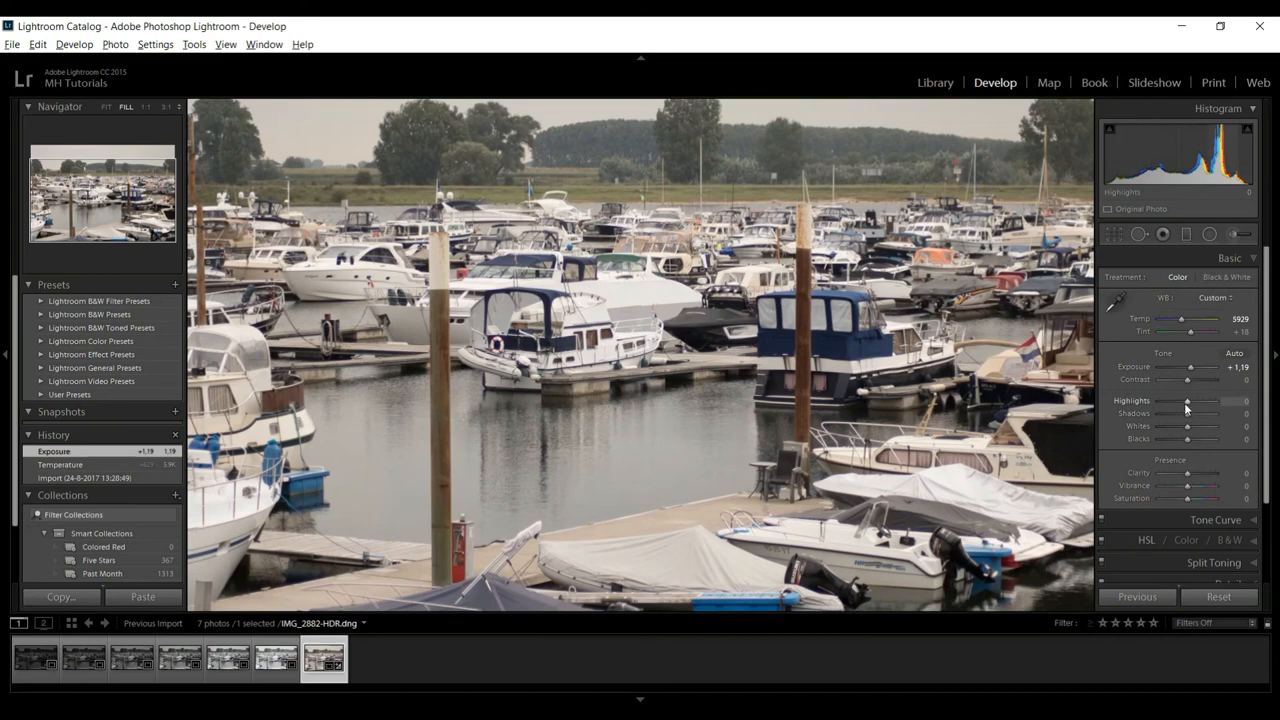
drag(1188, 400, 1176, 400)
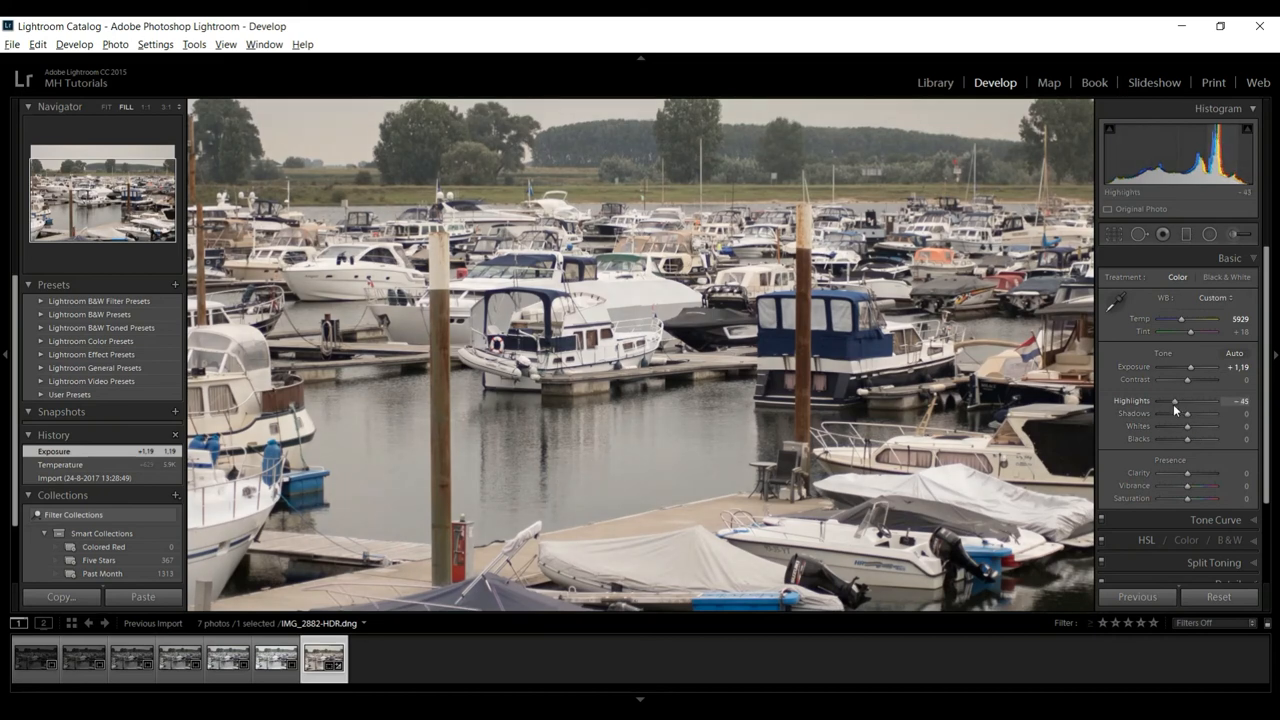
drag(1176, 400, 1168, 400)
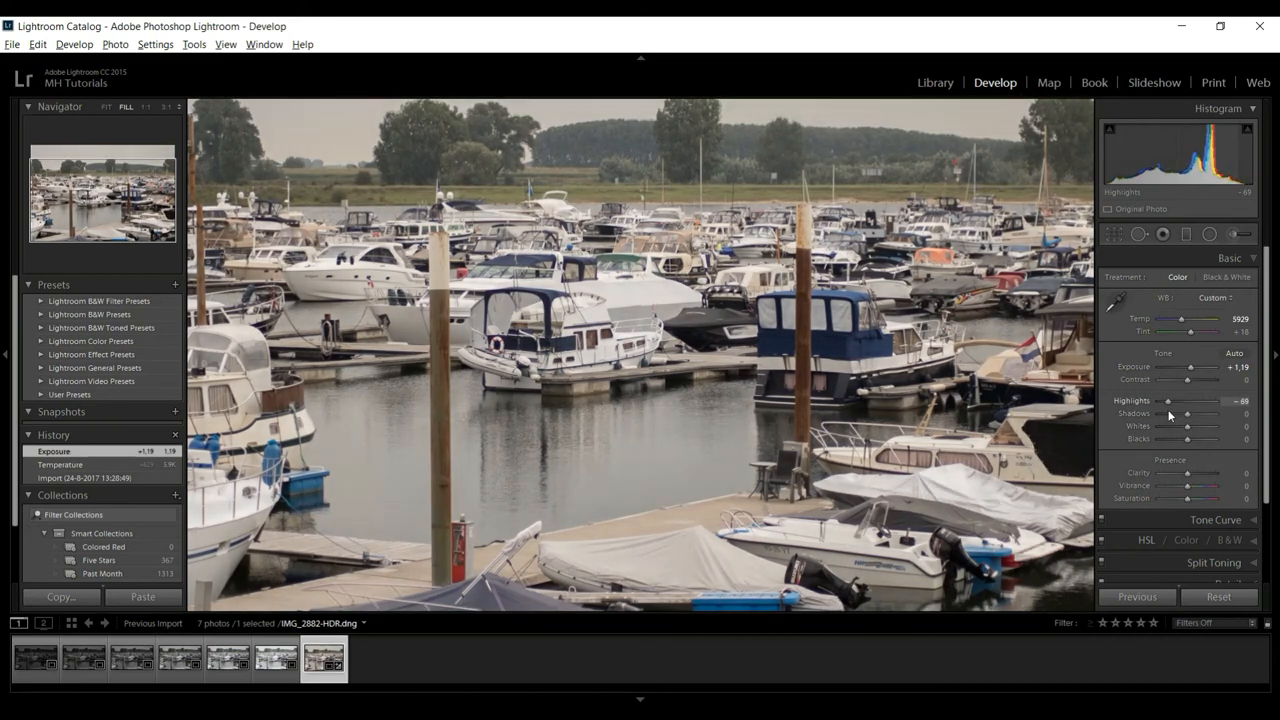
drag(1188, 426, 1192, 426)
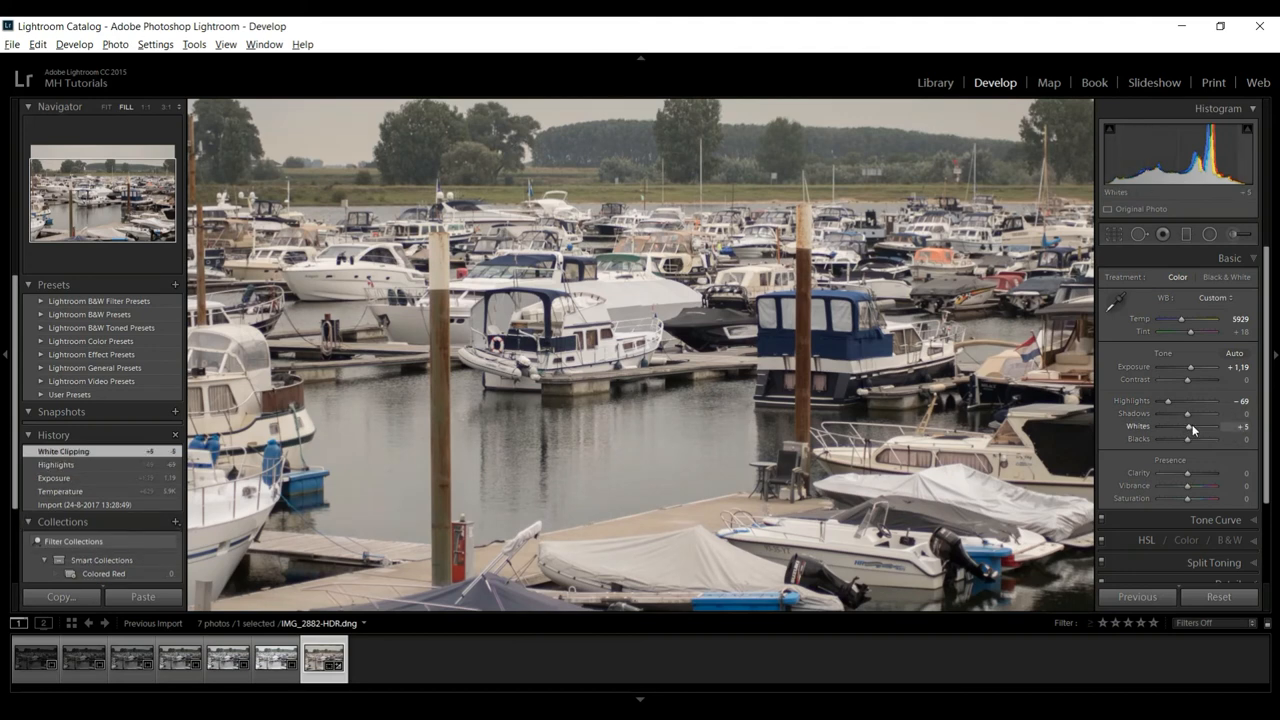
drag(1188, 426, 1198, 426)
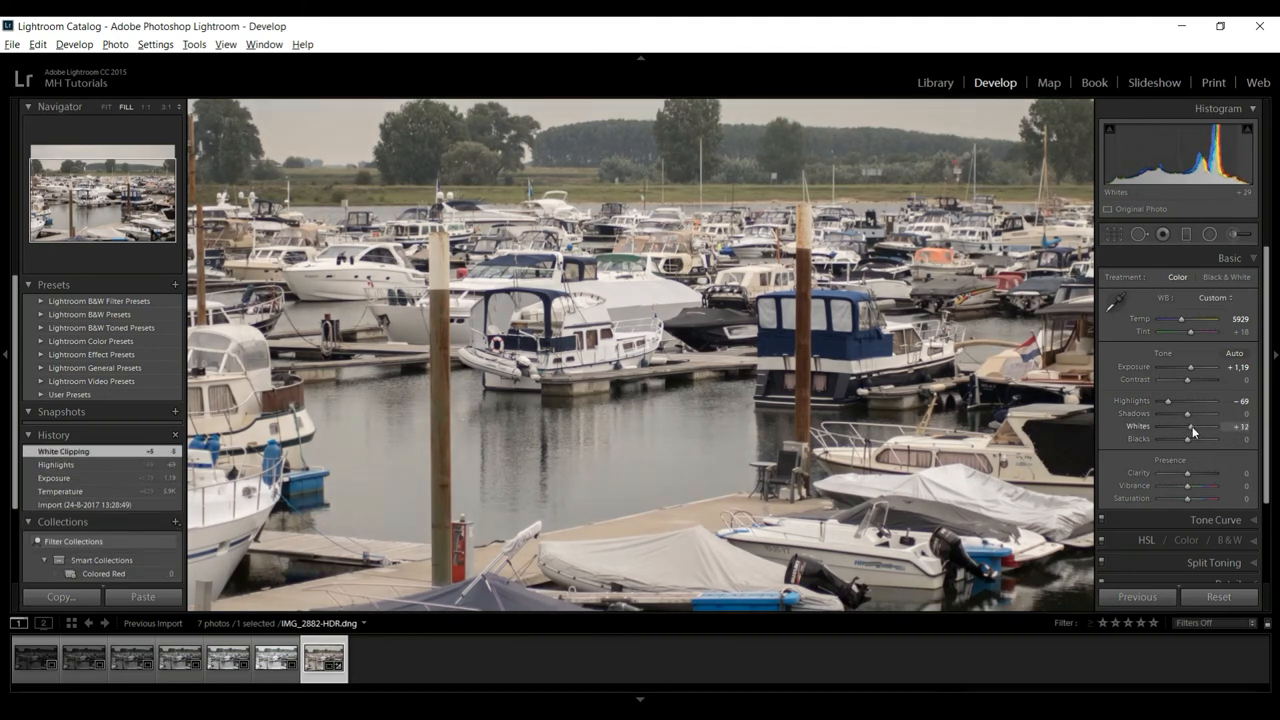
drag(1196, 440, 1184, 440)
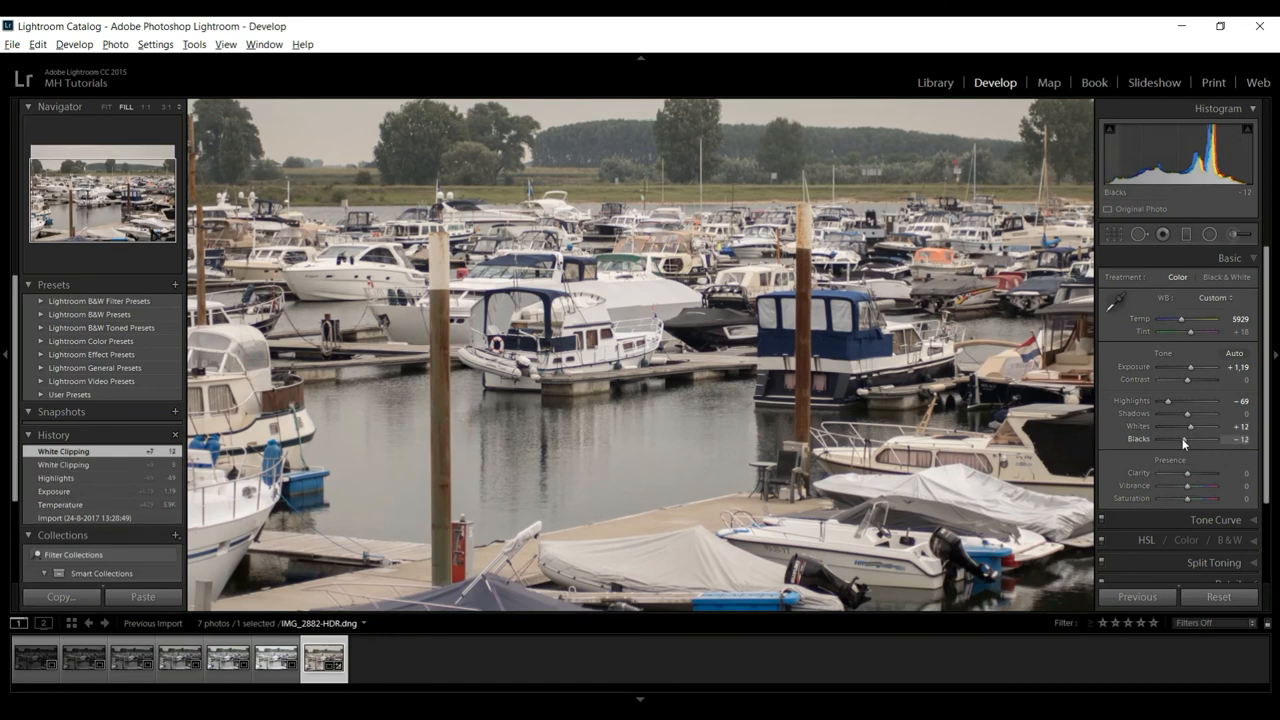
Darken Blacks, then push Clarity, Vibrance and Saturation up for richer colour.
drag(1184, 440, 1168, 440)
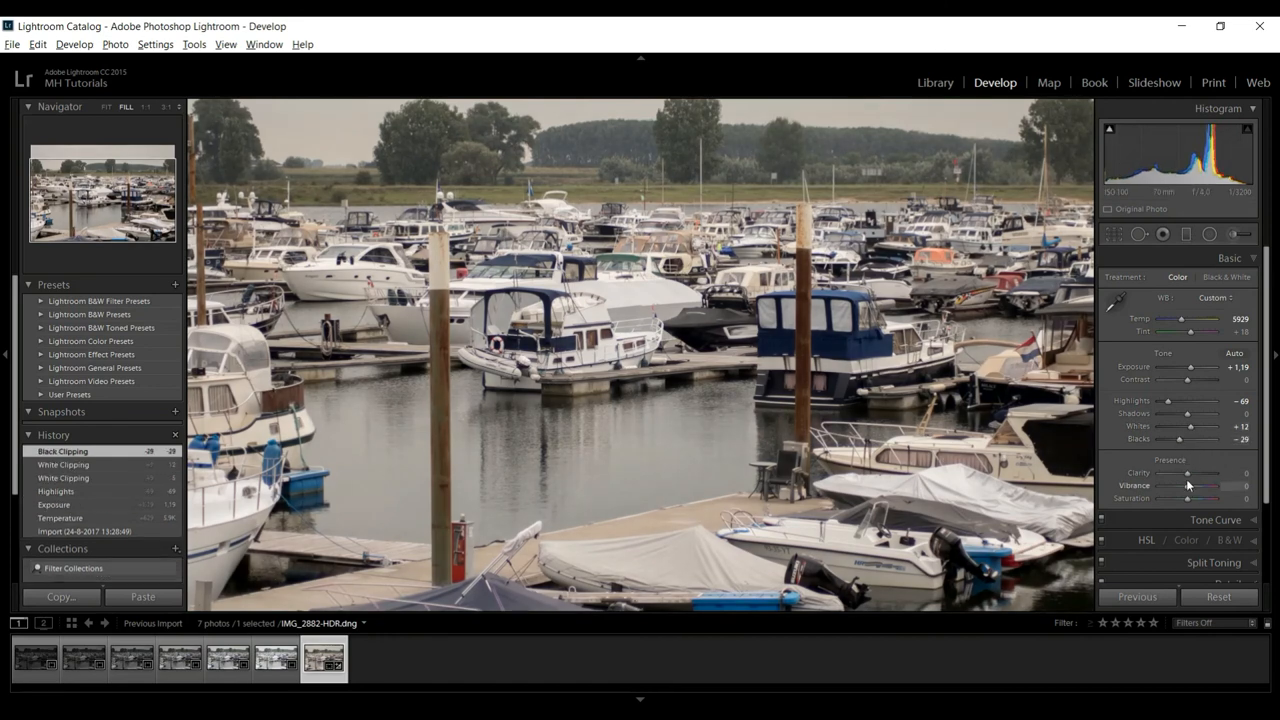
drag(1188, 472, 1210, 472)
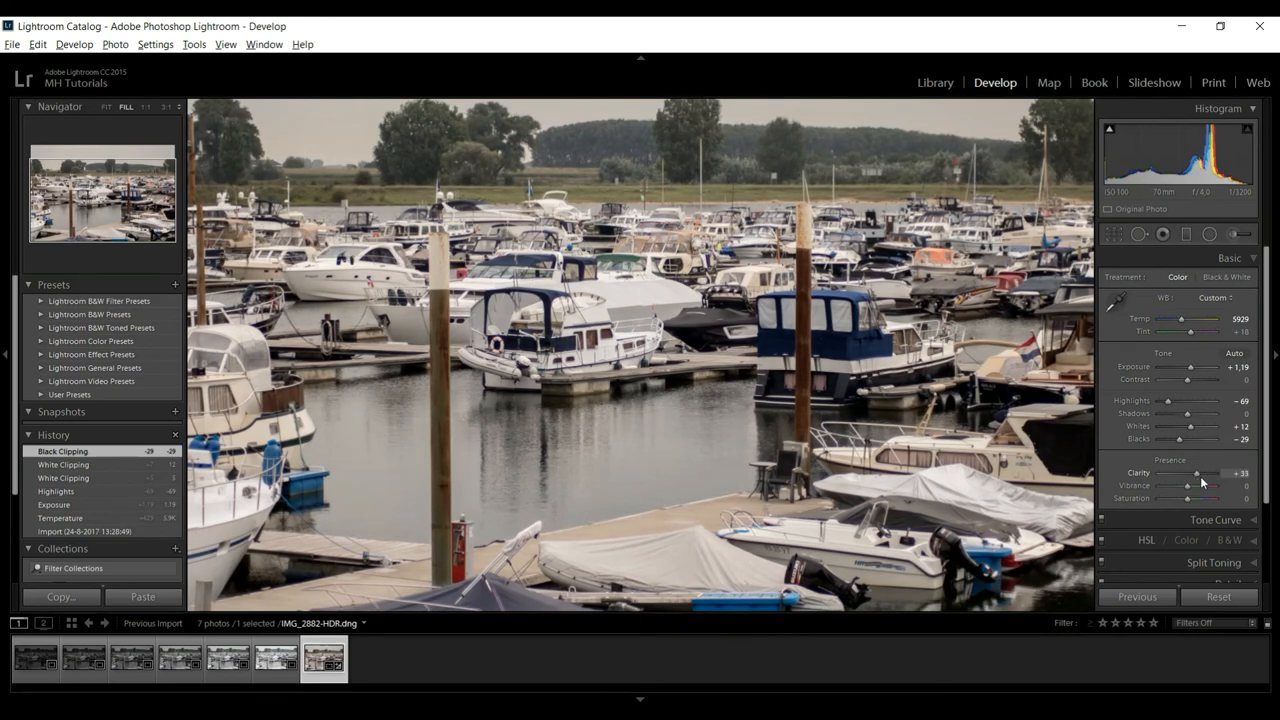
drag(1198, 472, 1210, 472)
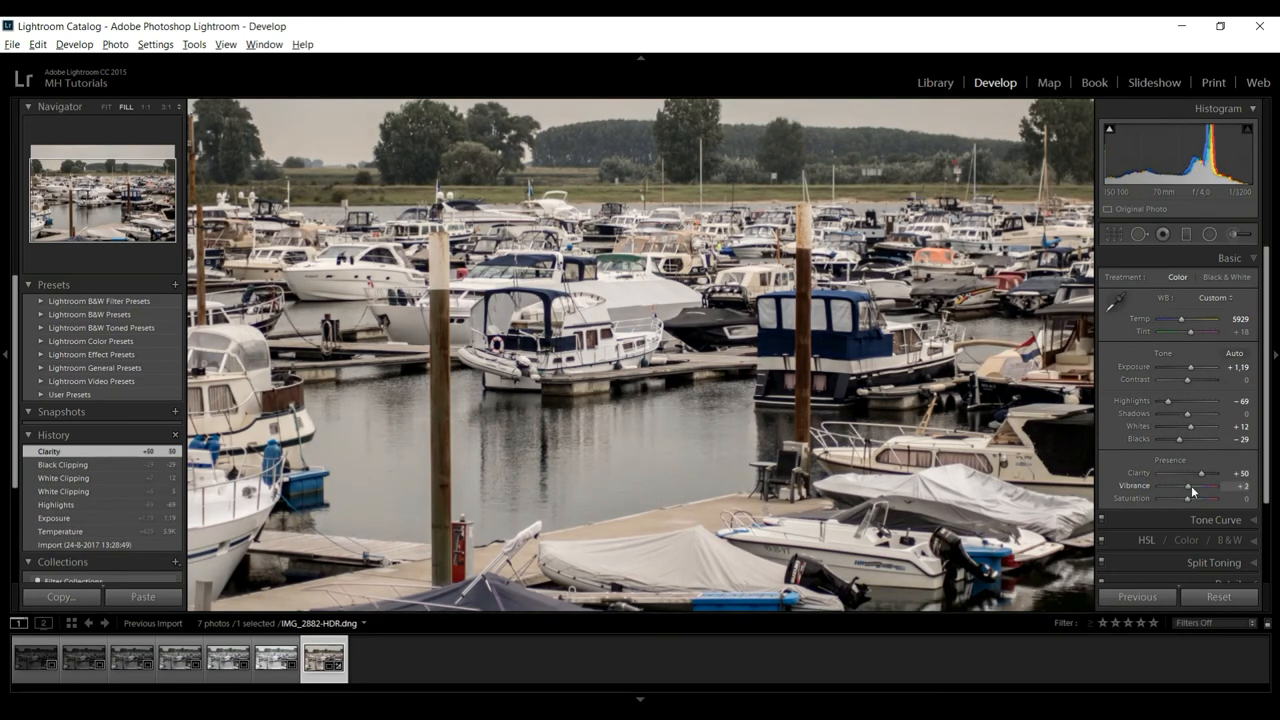
drag(1190, 486, 1218, 486)
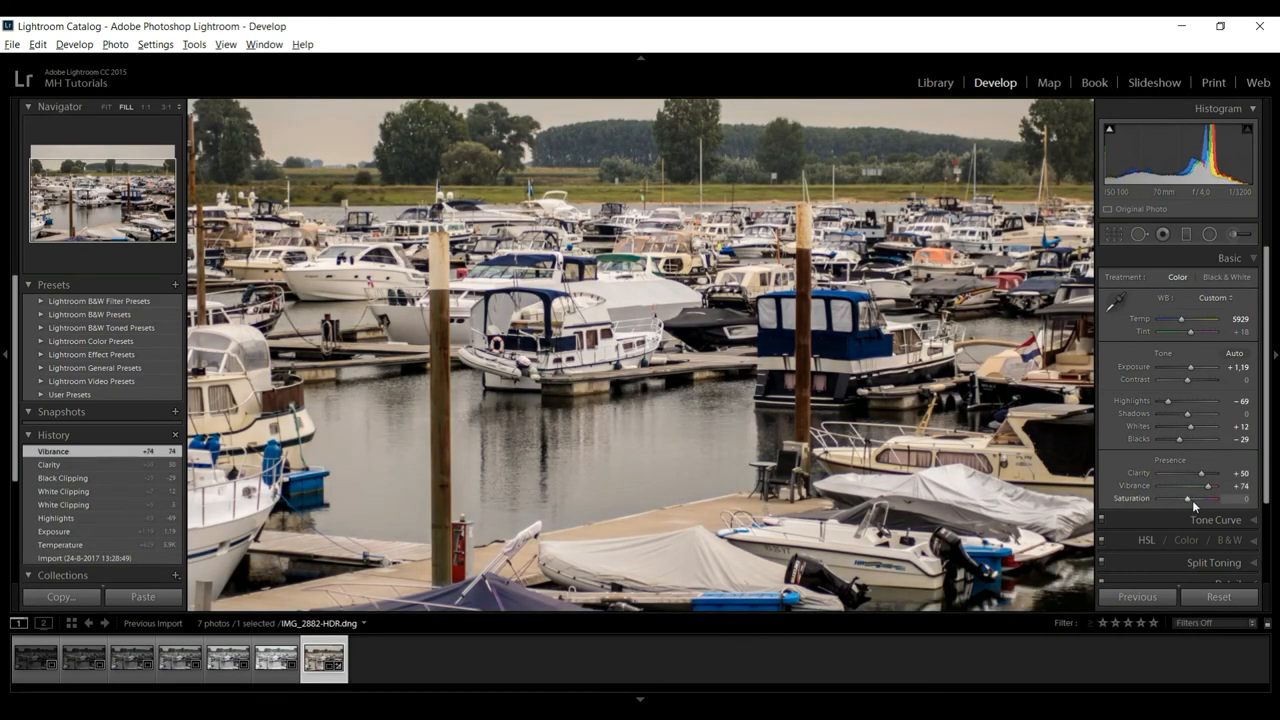
drag(1184, 498, 1204, 498)
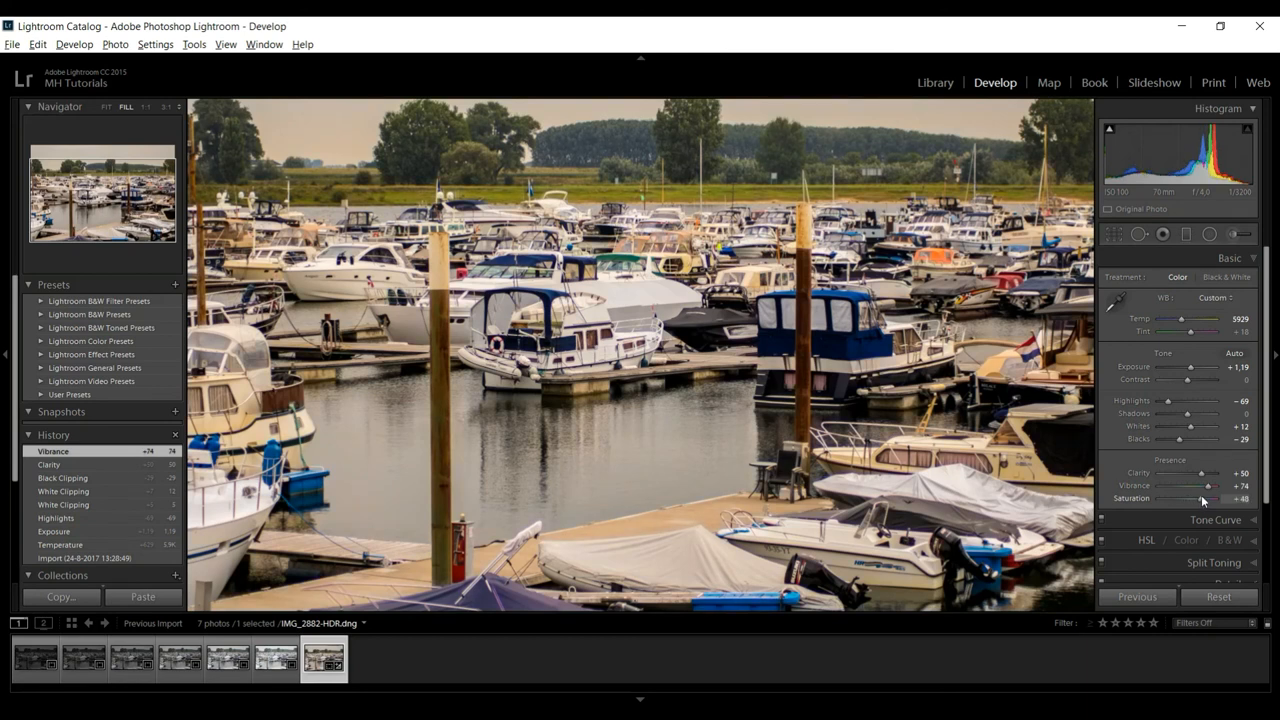
drag(1200, 498, 1210, 498)
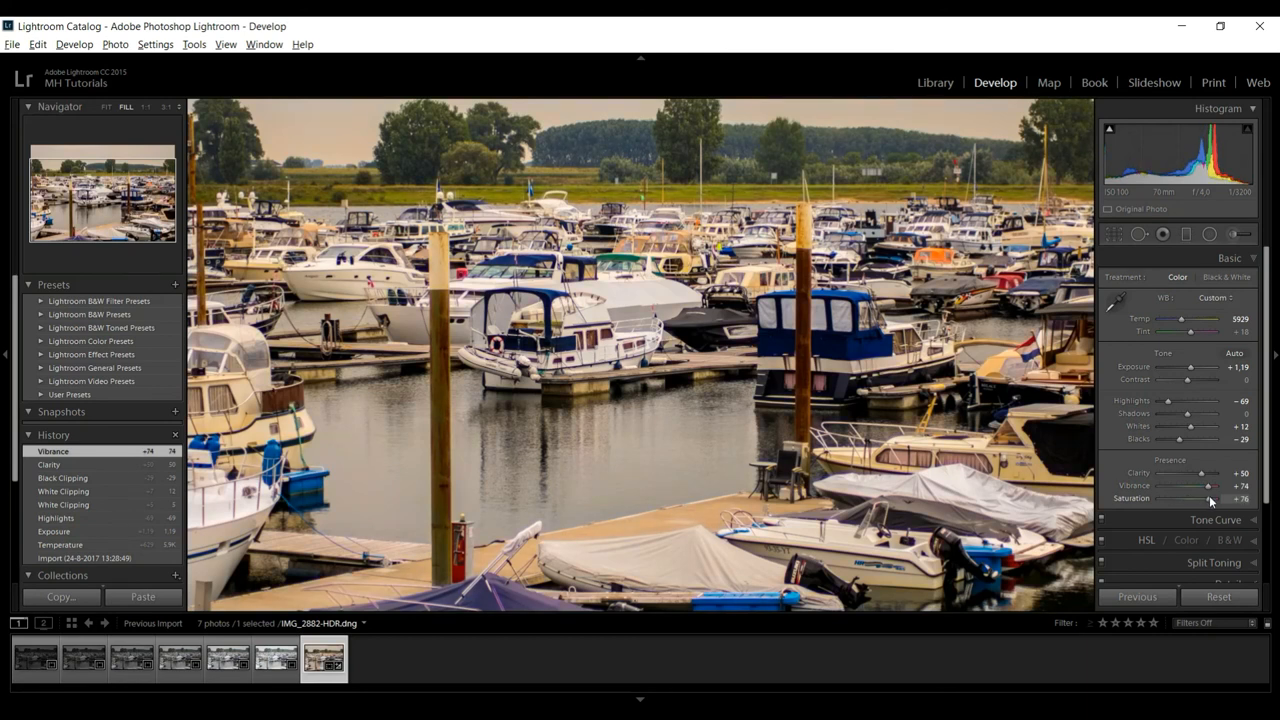
drag(1196, 500, 1210, 500)
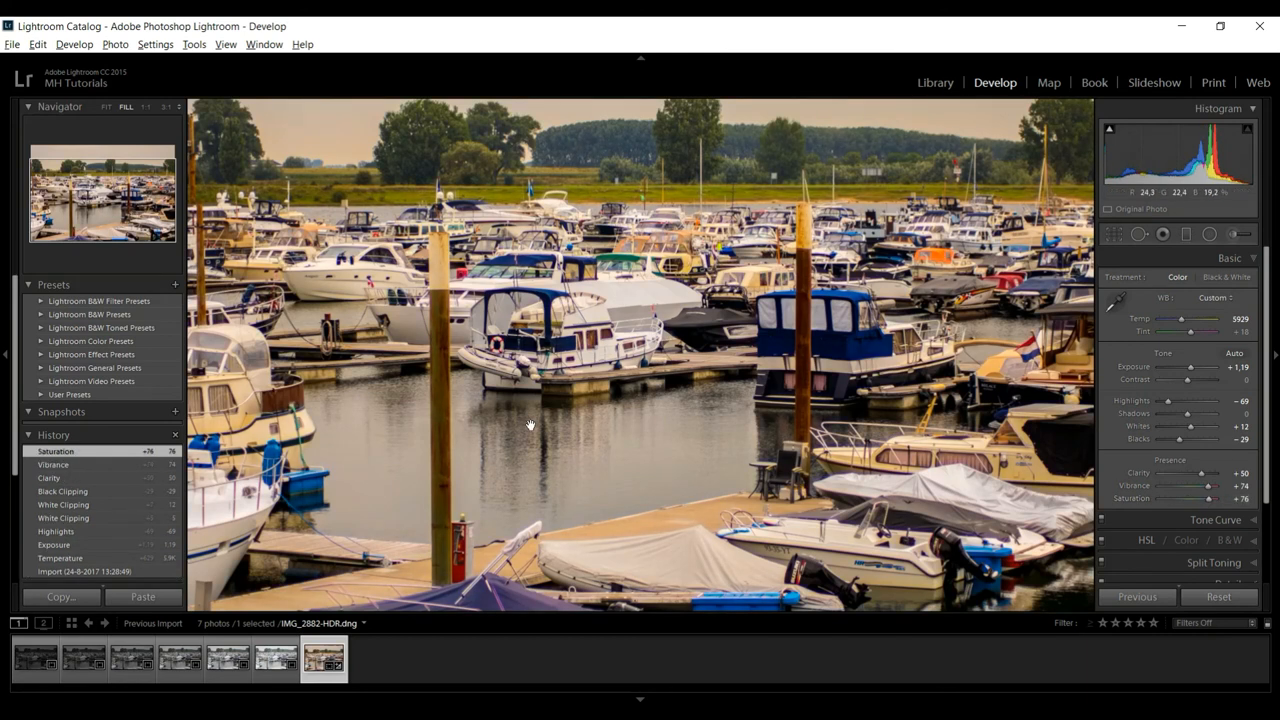
mouse_move(684, 436)
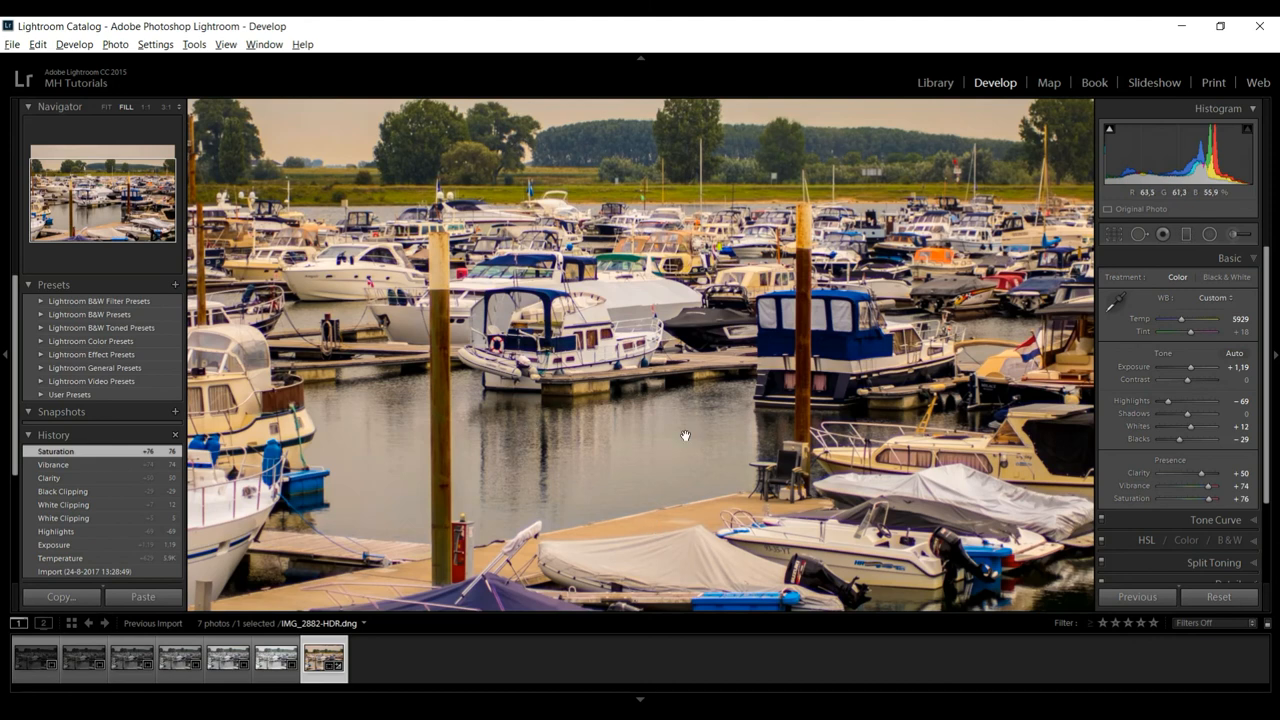